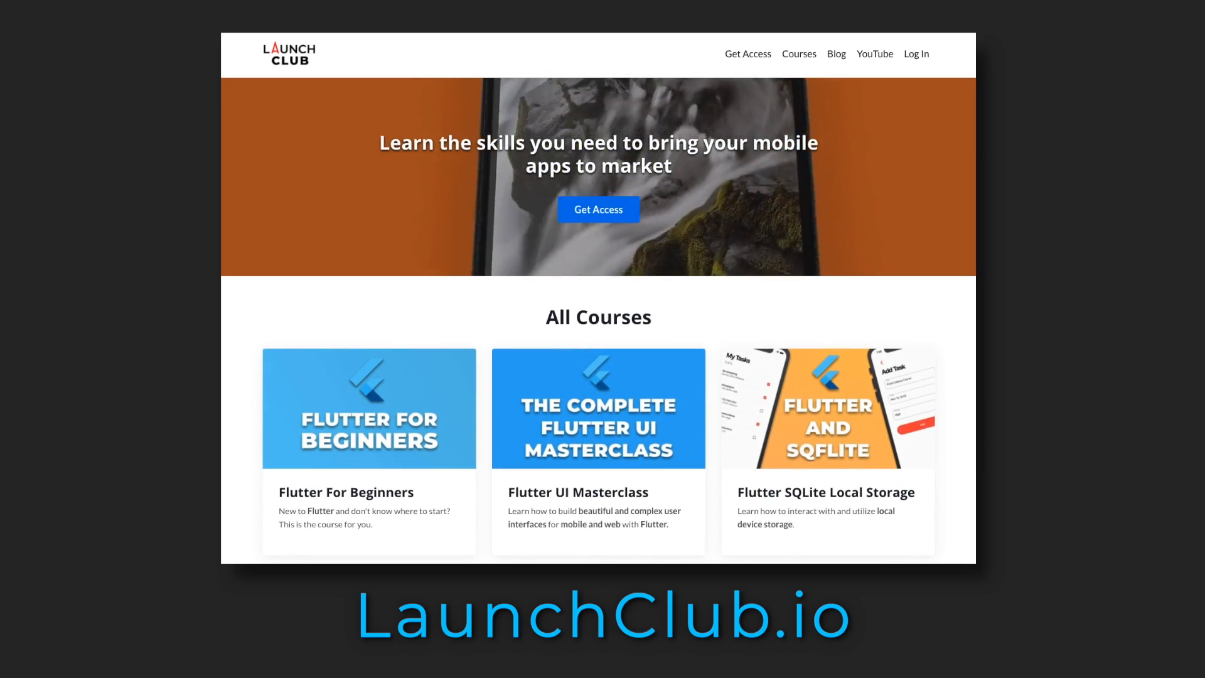
- Create lib/app.dart with an App widget requiring a flavor title, and delete main.dart
scroll(down, 3)
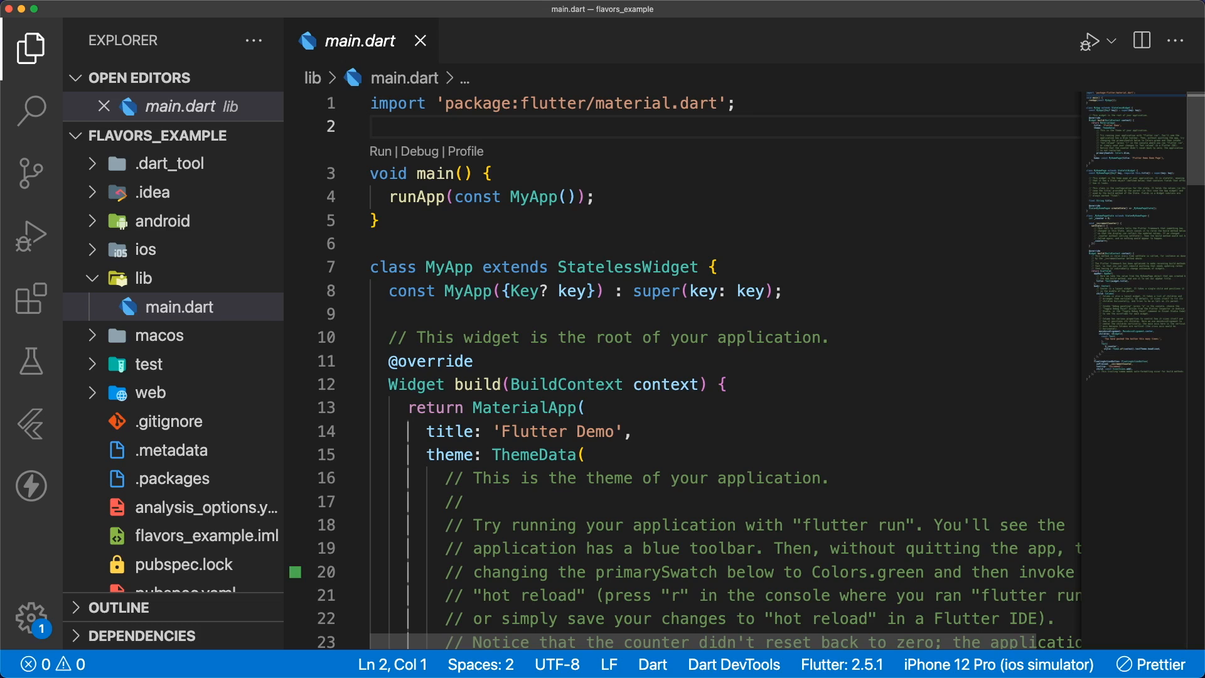
right_click(143, 277)
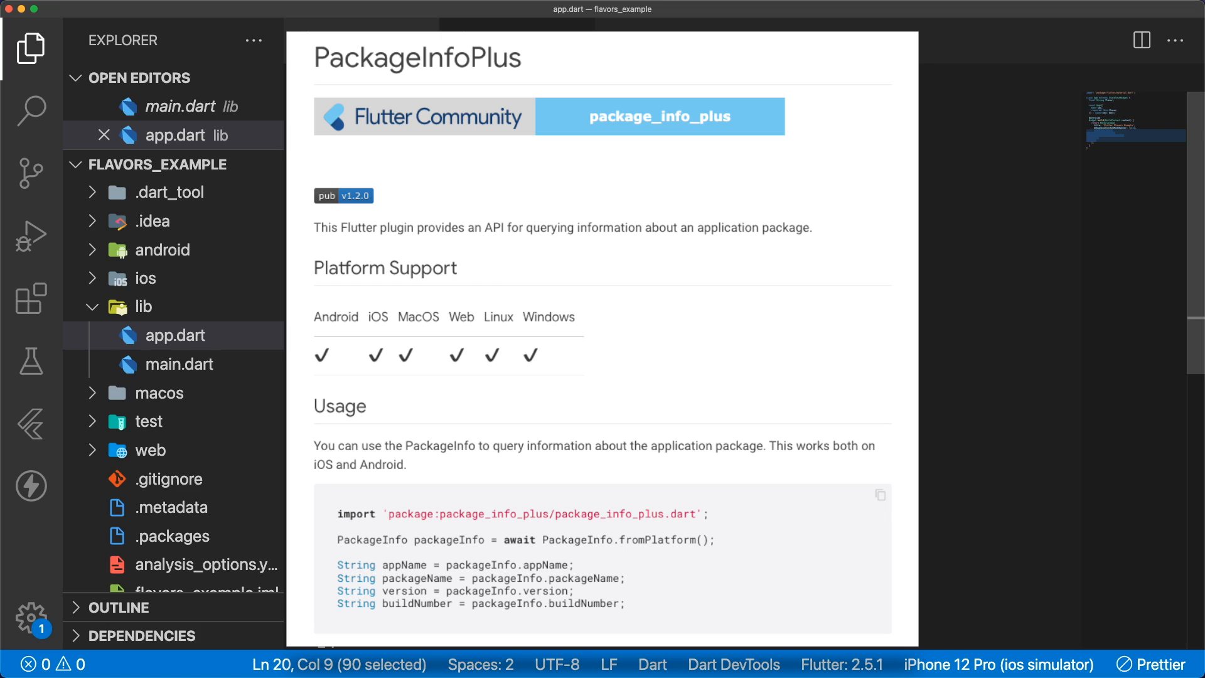
right_click(178, 364)
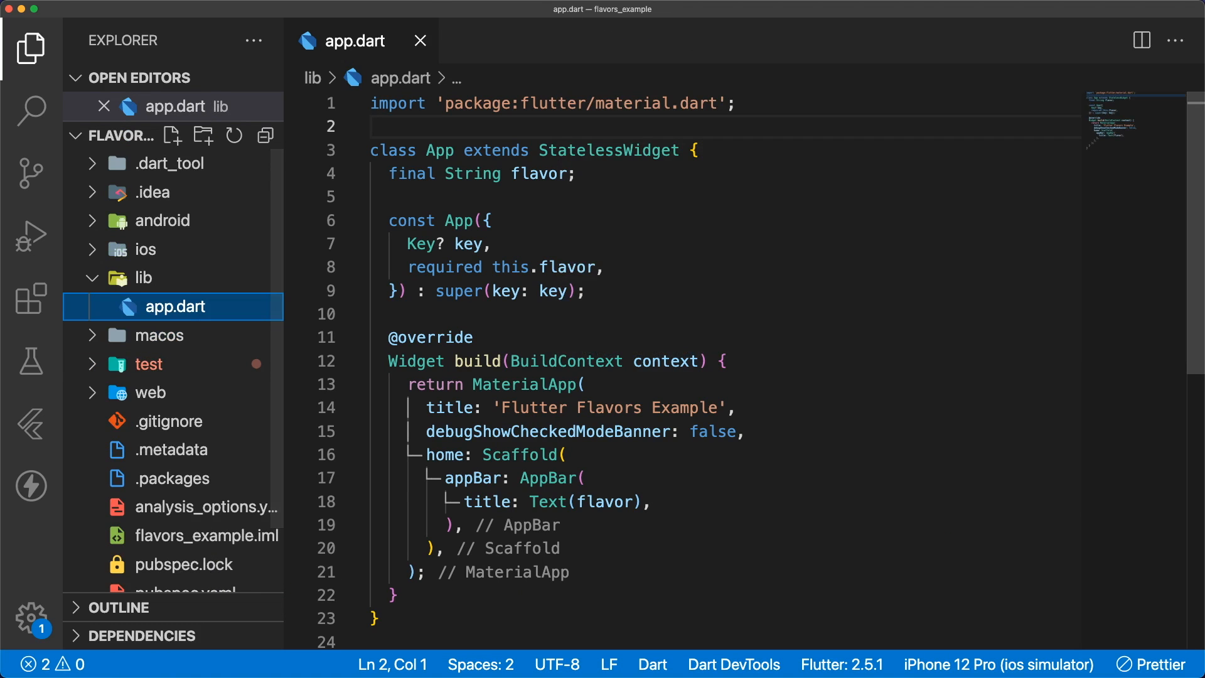
- Create main_development.dart, main_staging.dart and main_production.dart, each running App with its flavor
click(172, 136)
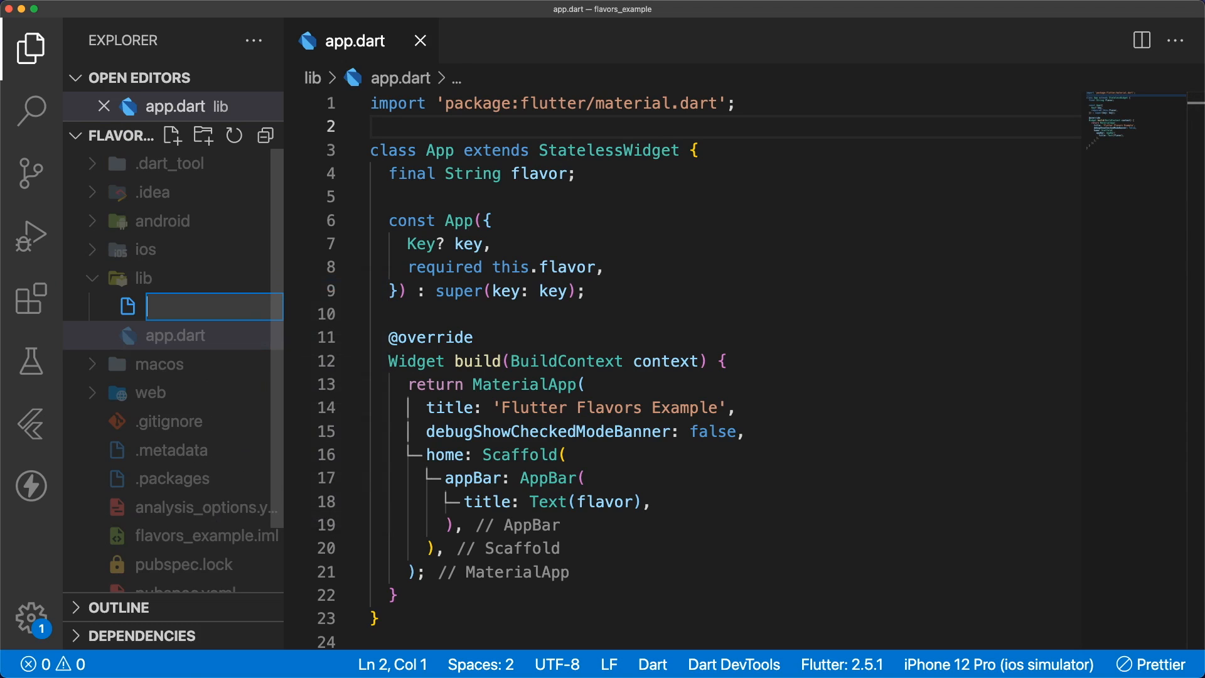
text(main_development.dart)
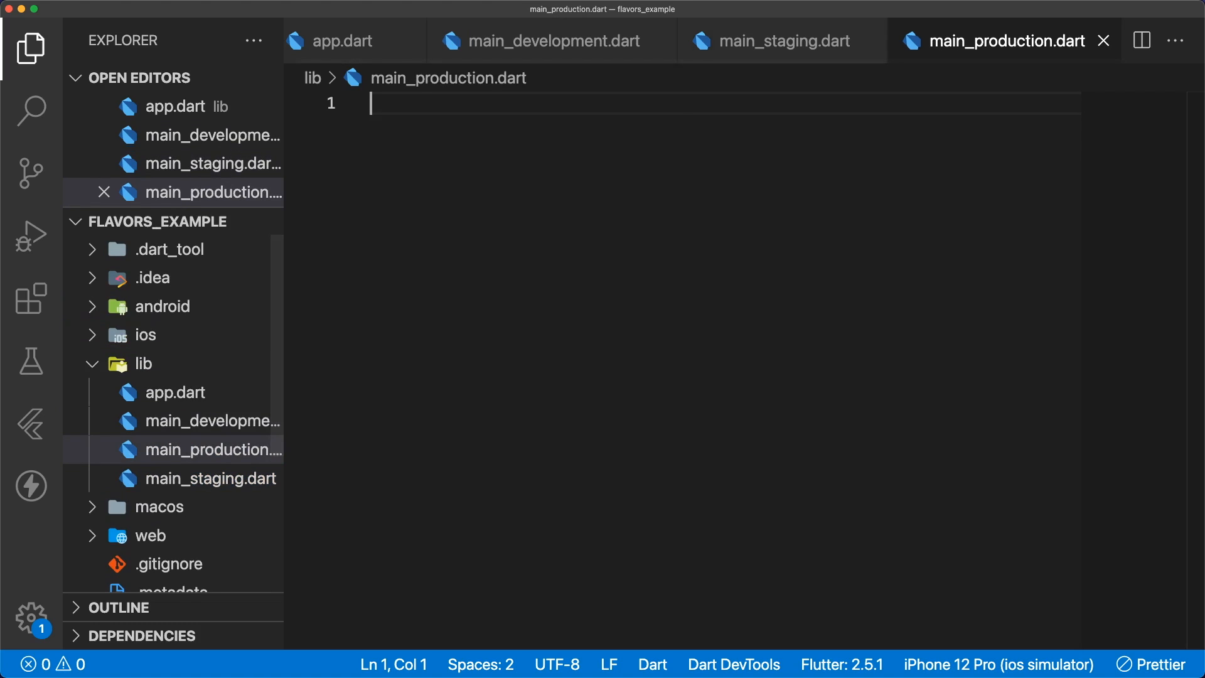
click(551, 41)
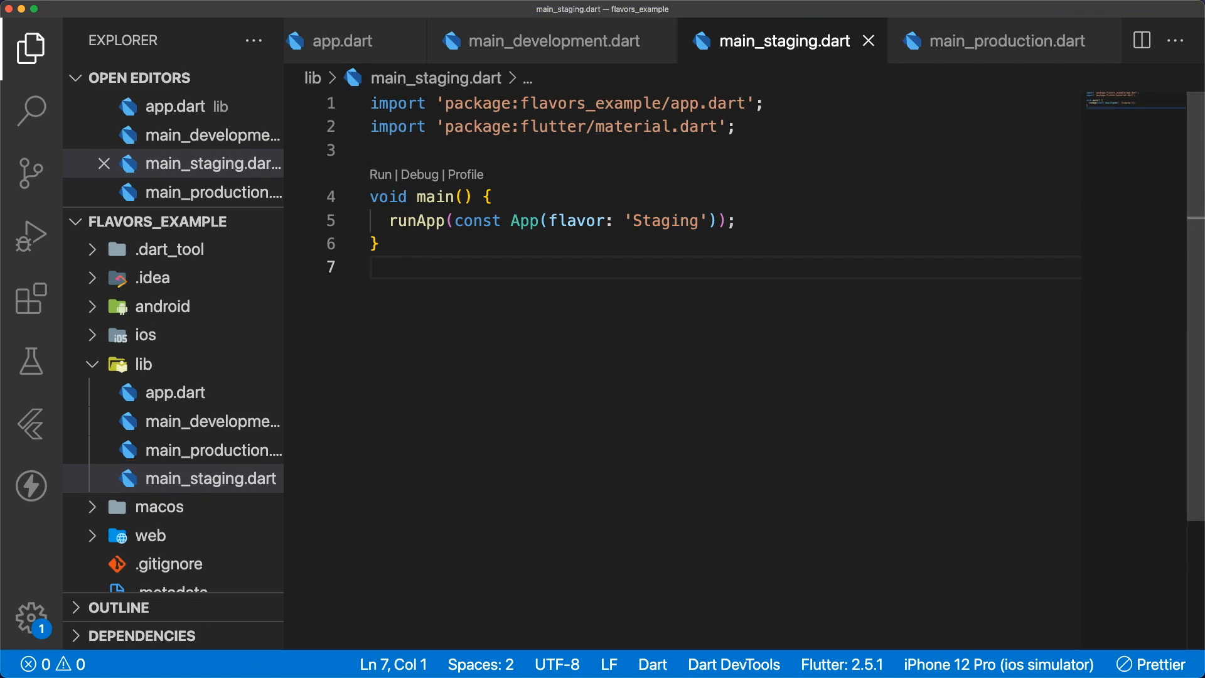
click(1004, 41)
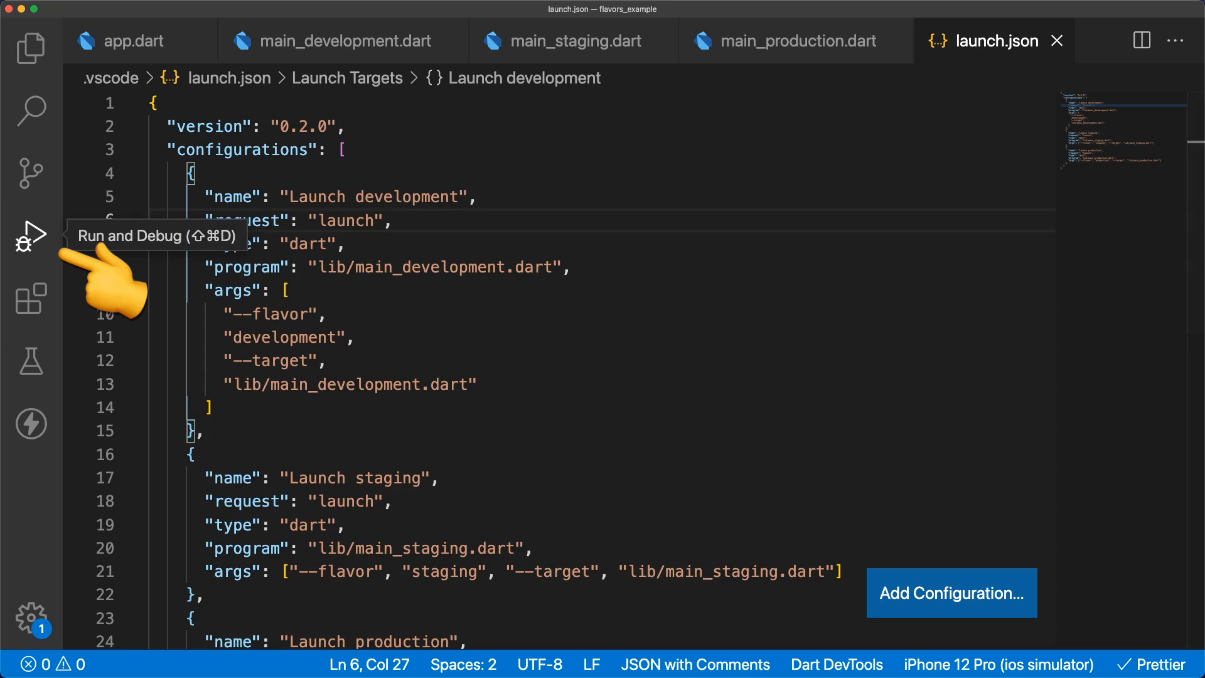
- Add per-flavor launch.json configurations and start Launch development from Run and Debug
click(31, 236)
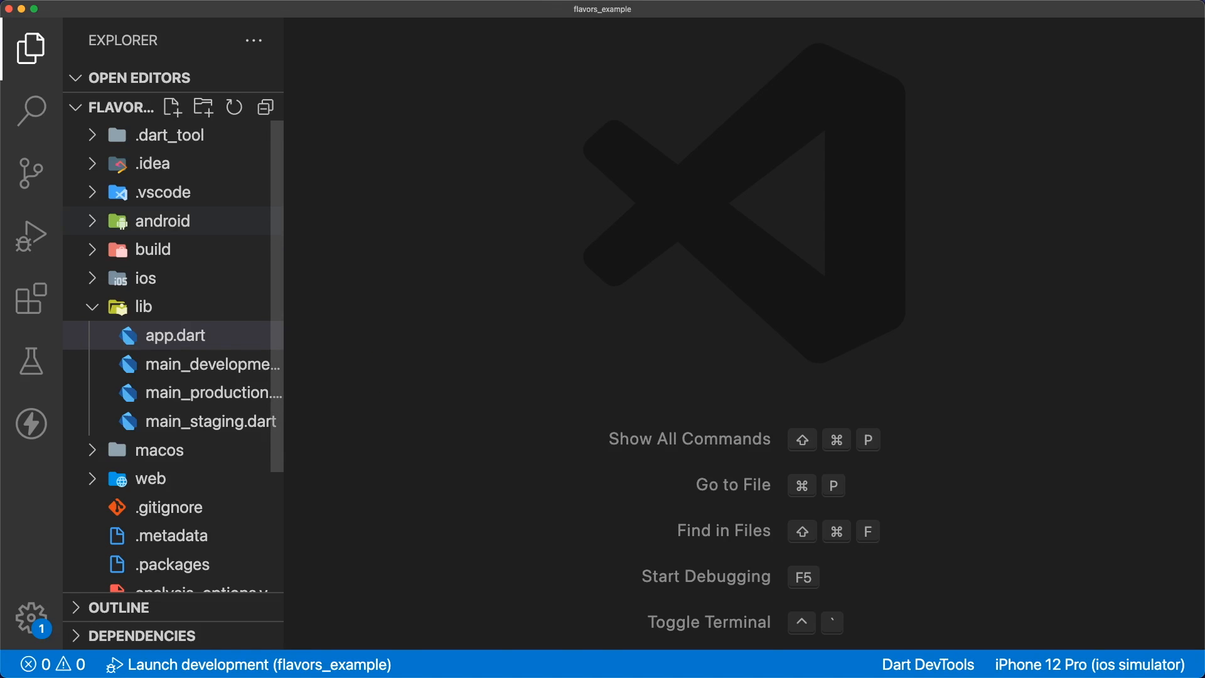
click(161, 220)
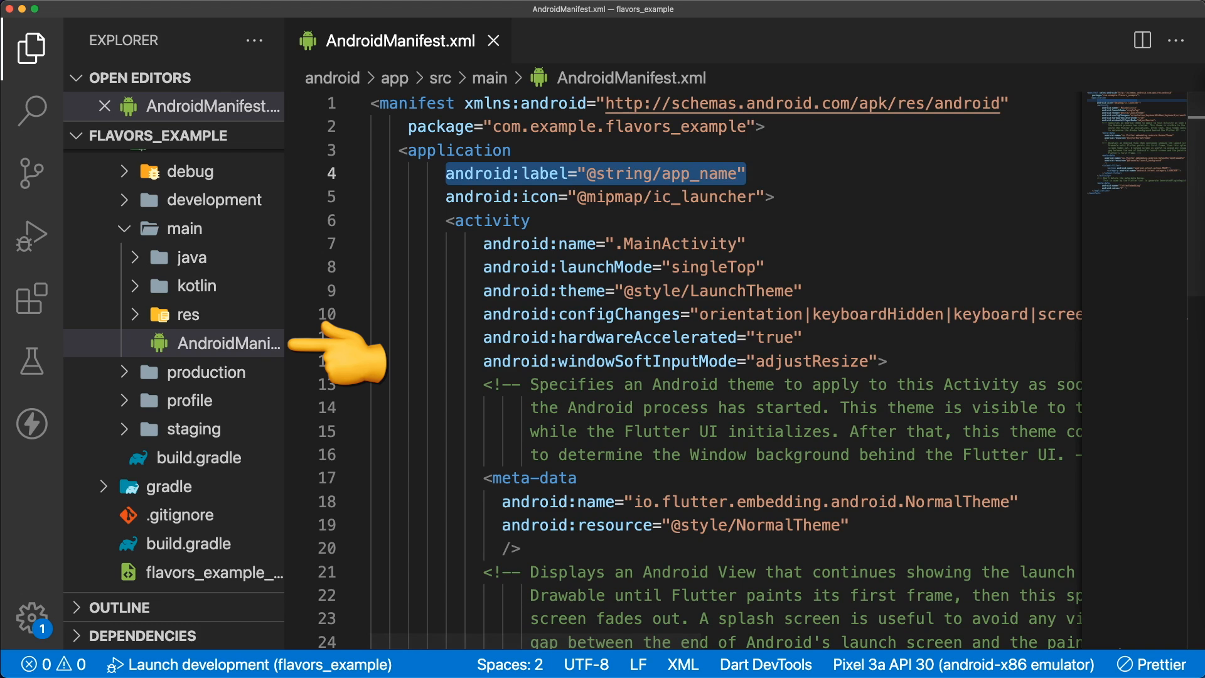
mouse_move(400, 216)
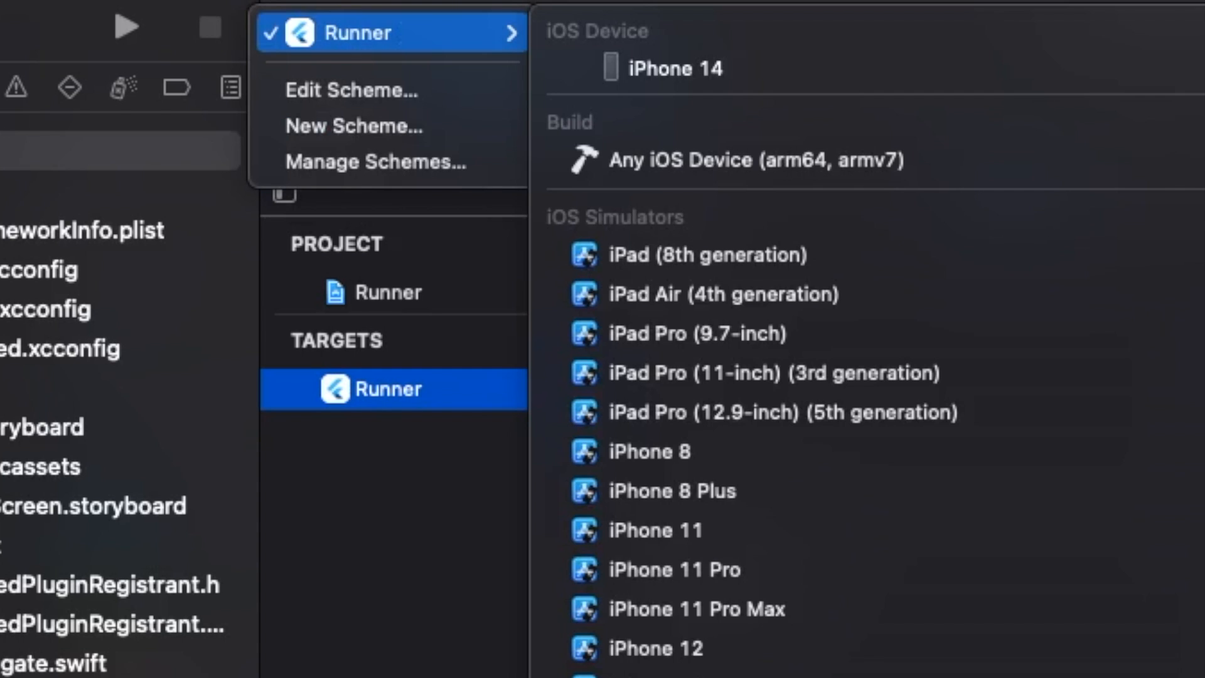
mouse_move(375, 161)
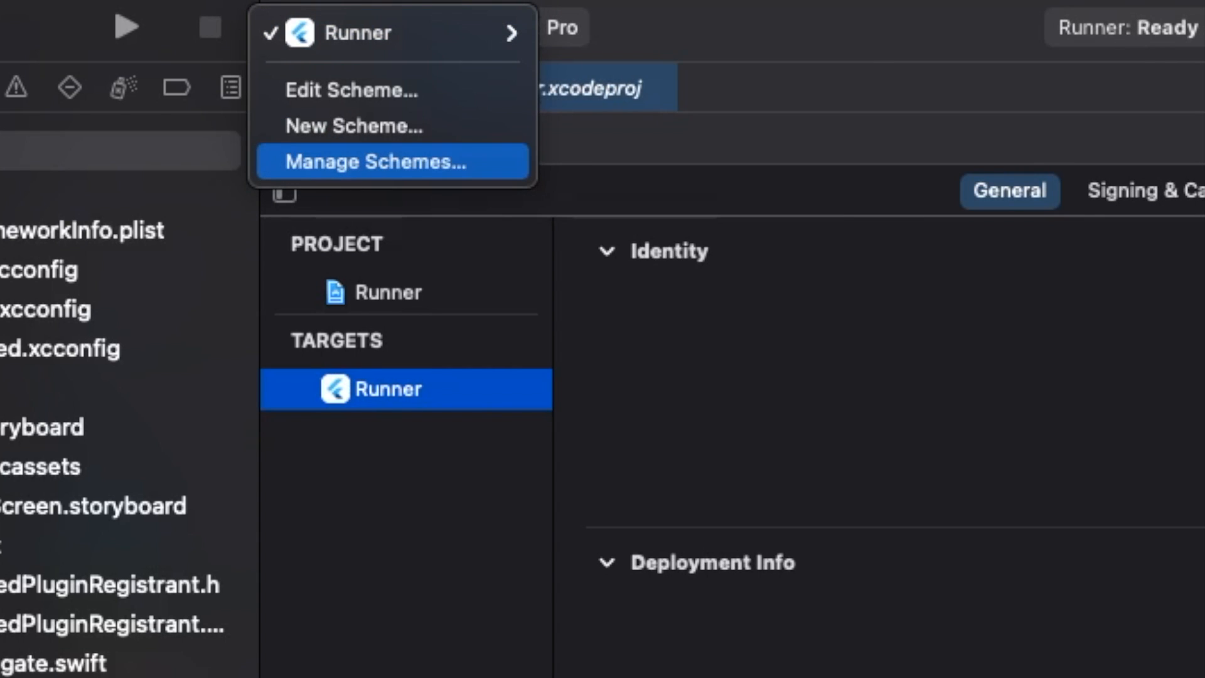
- Add development and staging schemes in Manage Schemes and rename Runner to production
click(391, 161)
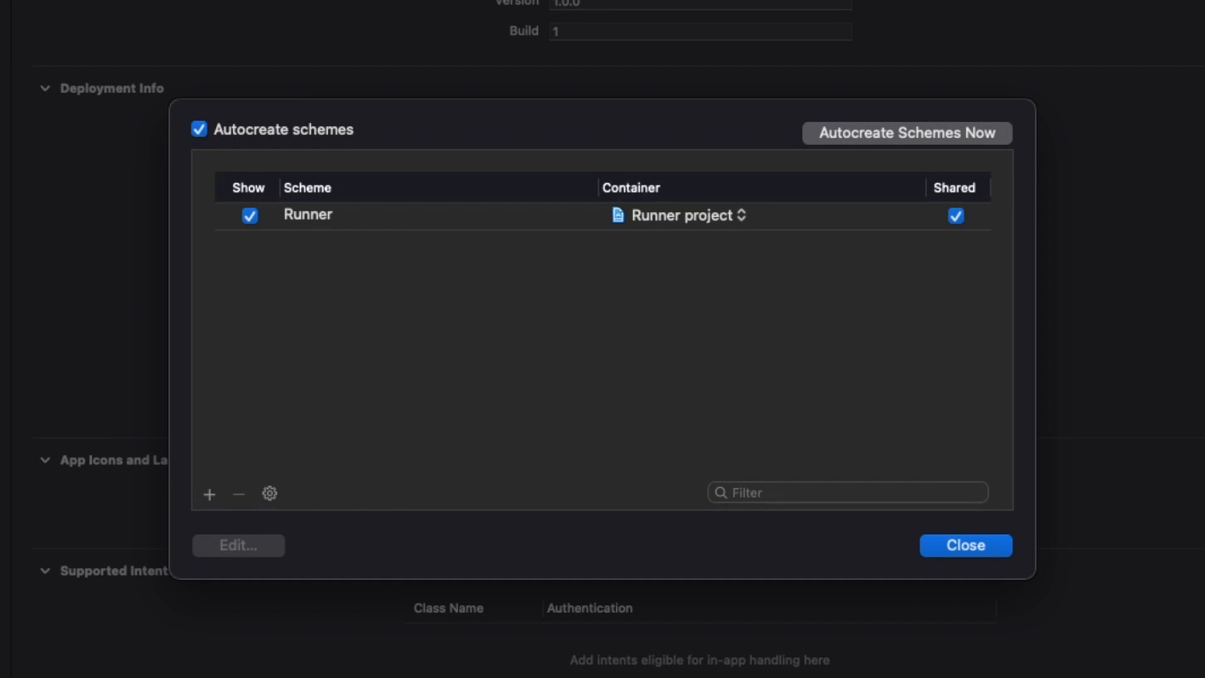
click(209, 494)
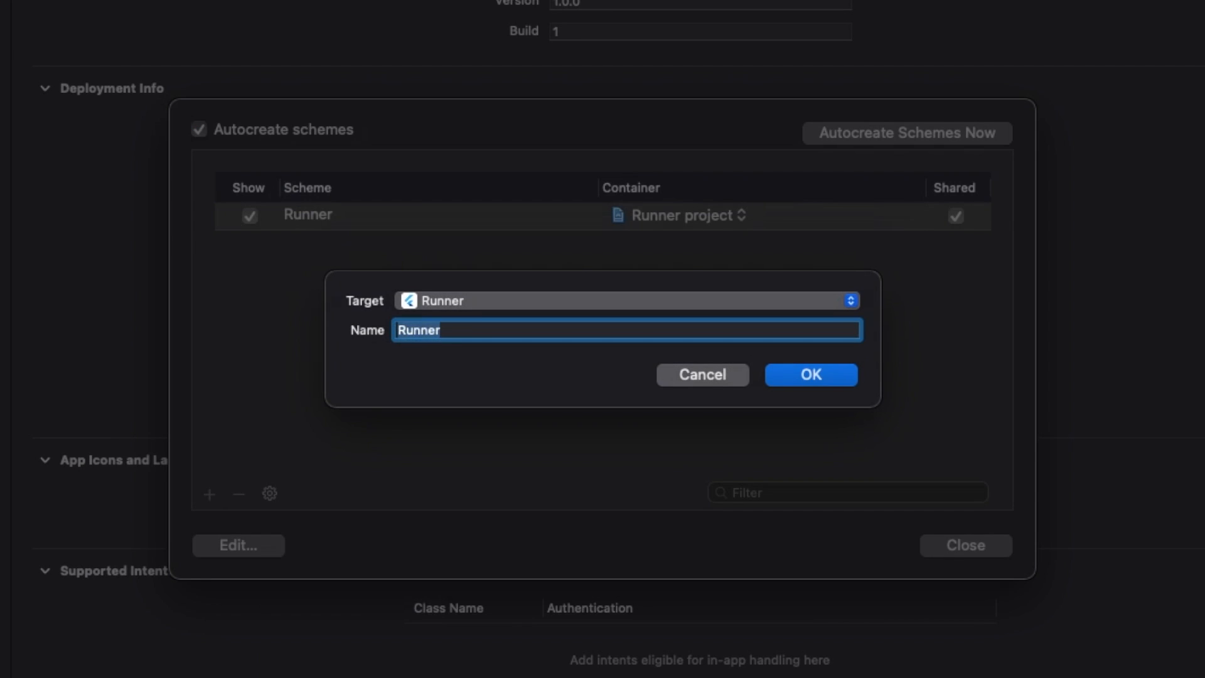
click(809, 374)
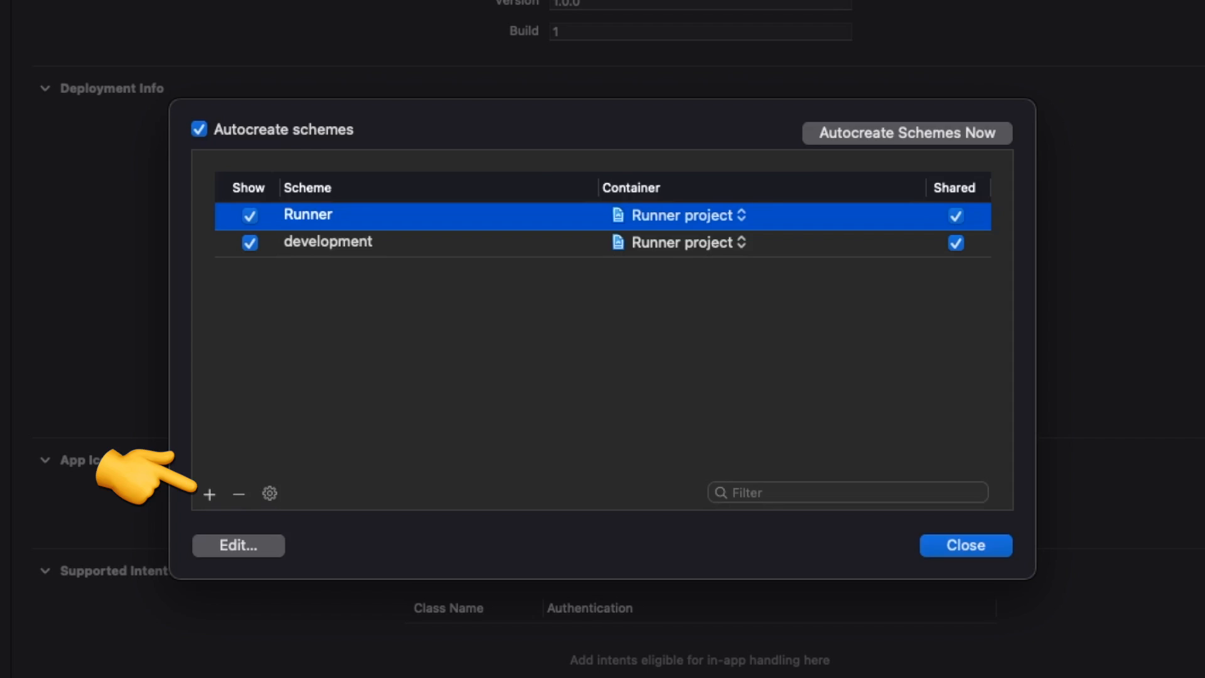
click(209, 494)
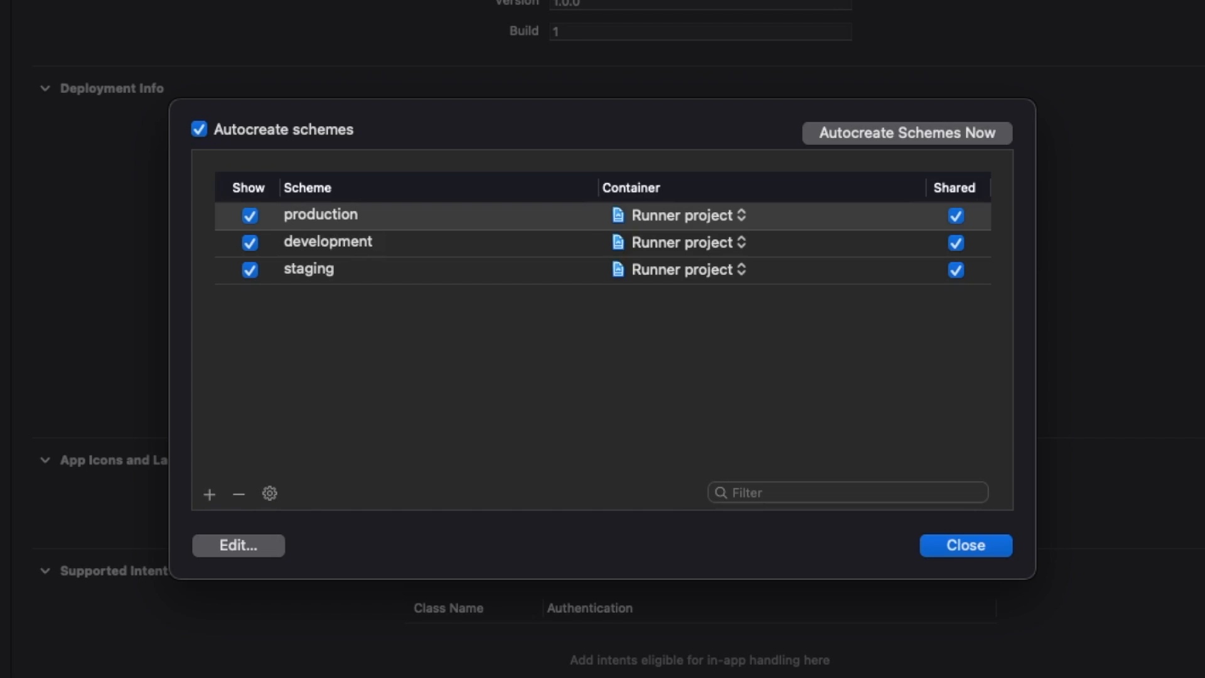
- Duplicate Debug, Release and Profile configurations with -production, -development and -staging suffixes
click(965, 545)
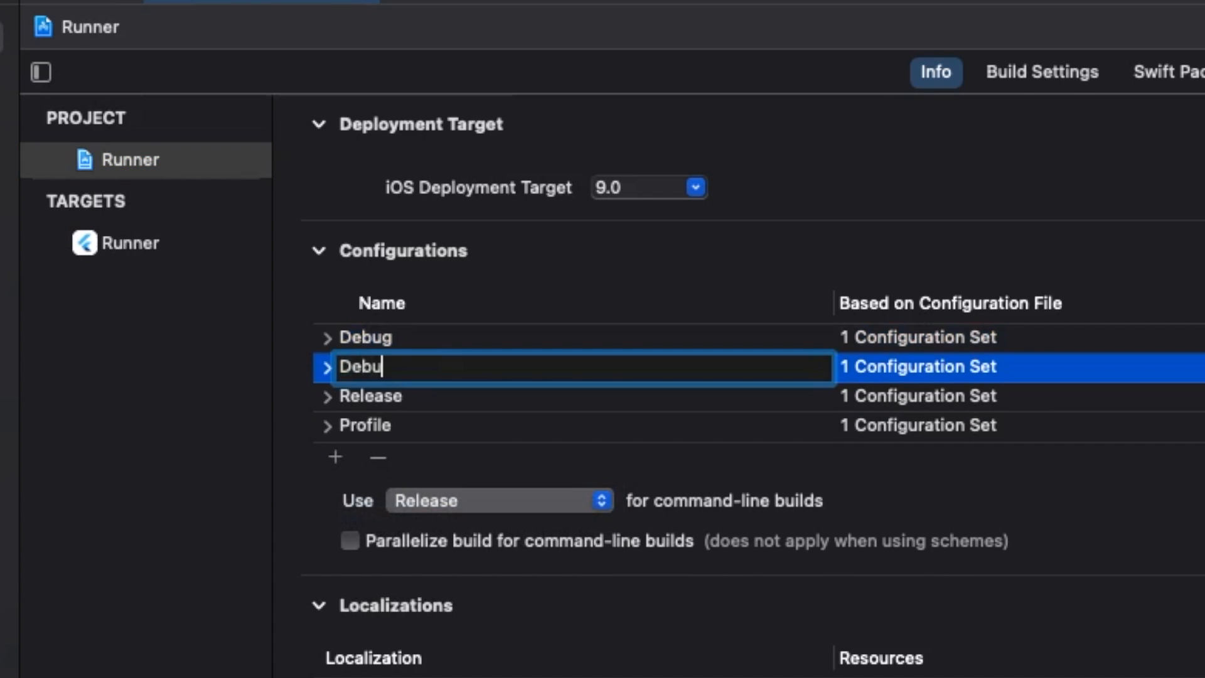
text(g-development)
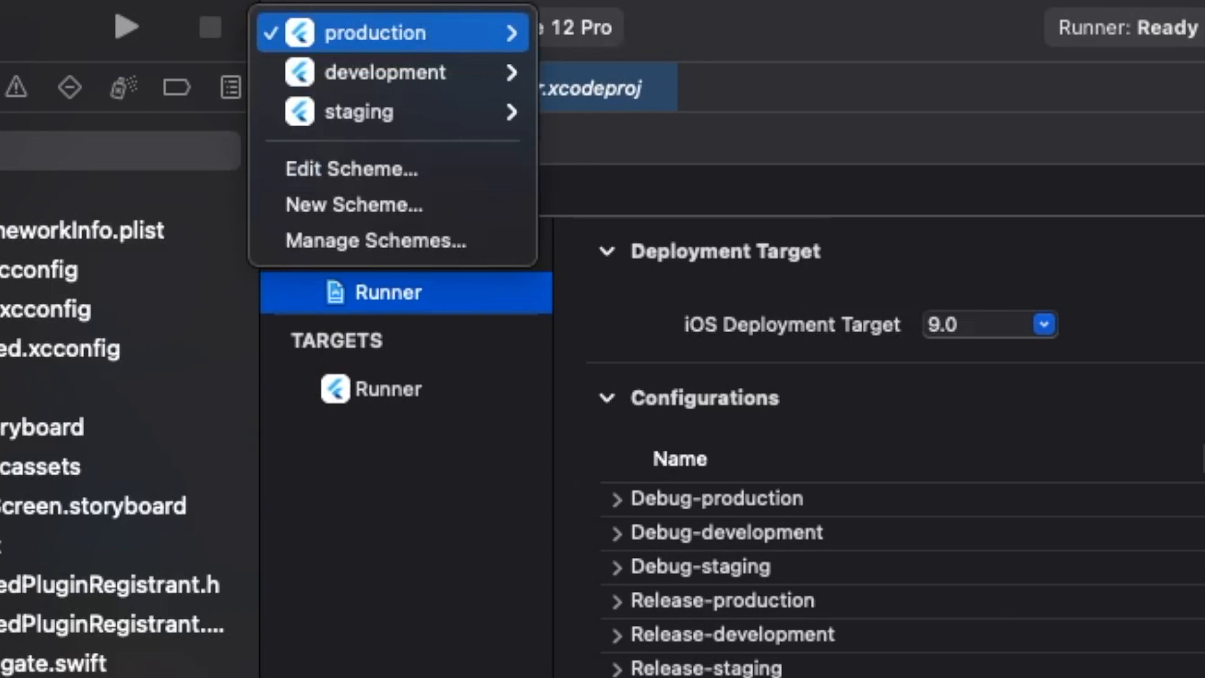
- Point the development scheme's actions, including Test, to the -development configurations like Debug-development
click(374, 240)
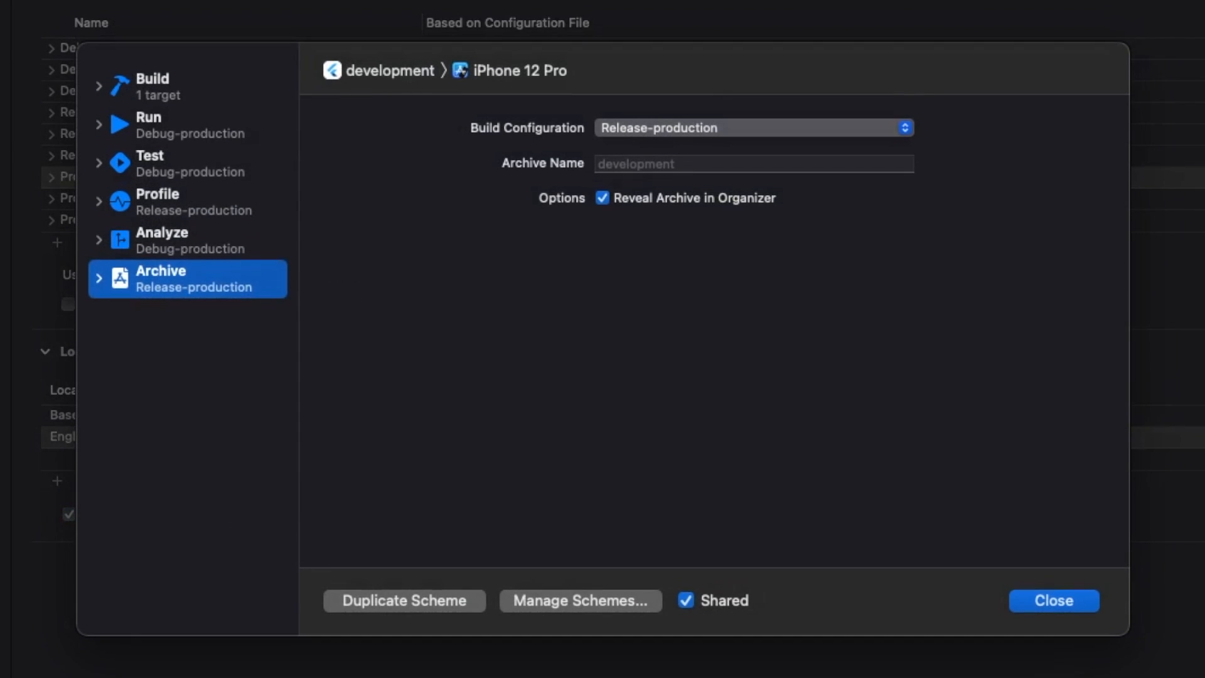
click(188, 163)
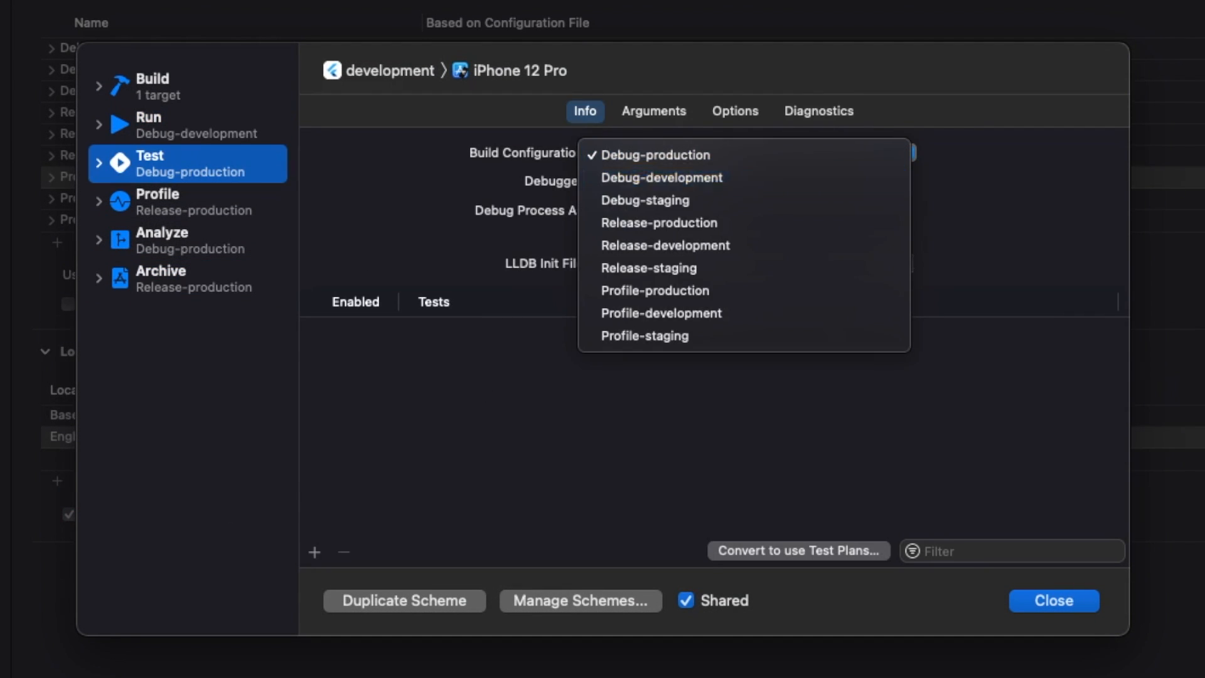
click(188, 239)
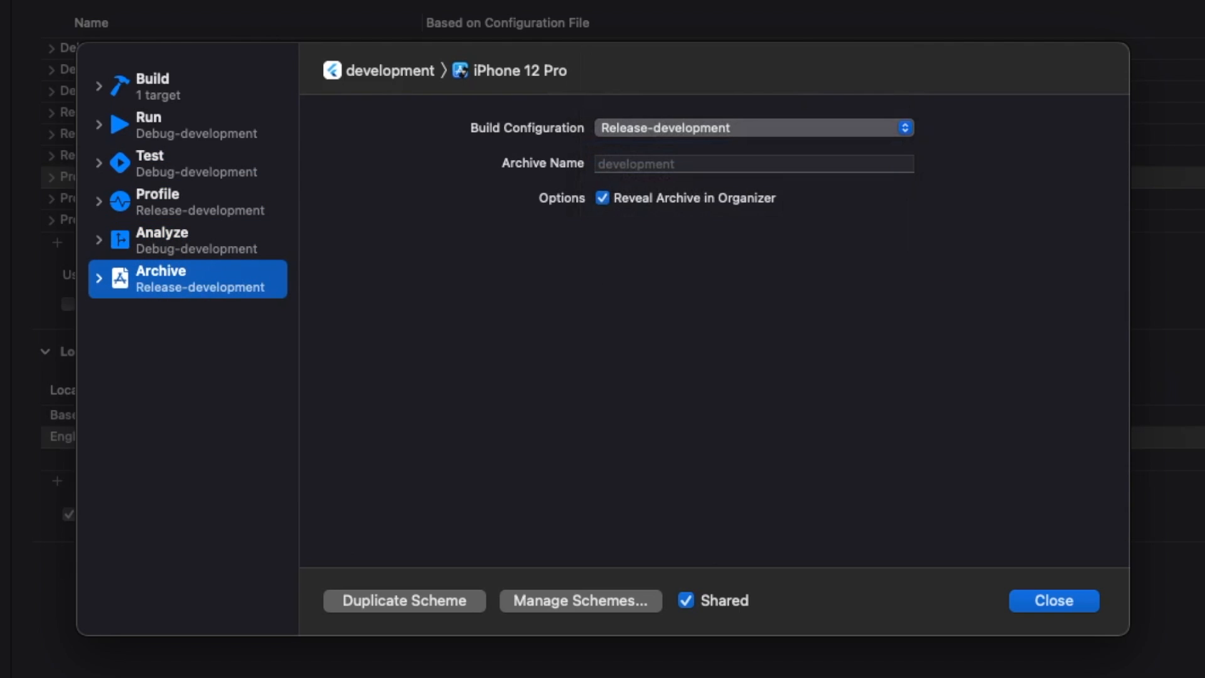
click(580, 600)
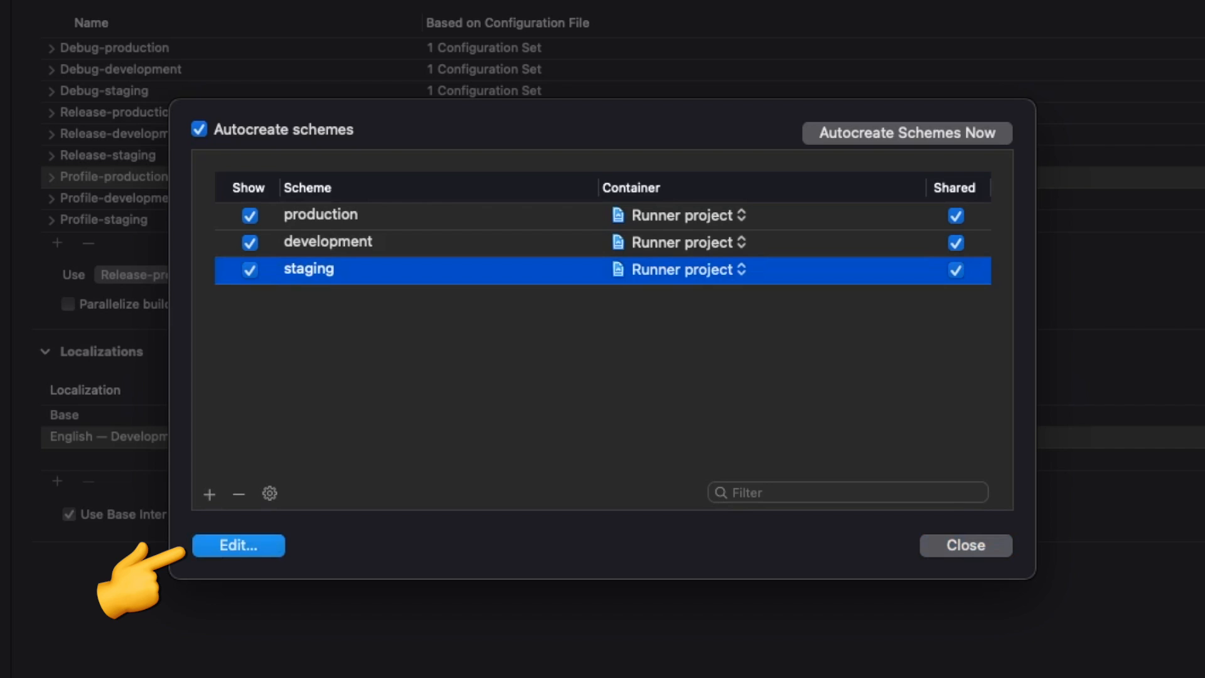
- Point the staging scheme's actions to -staging configurations, using Release-staging for Profile and Archive
click(238, 544)
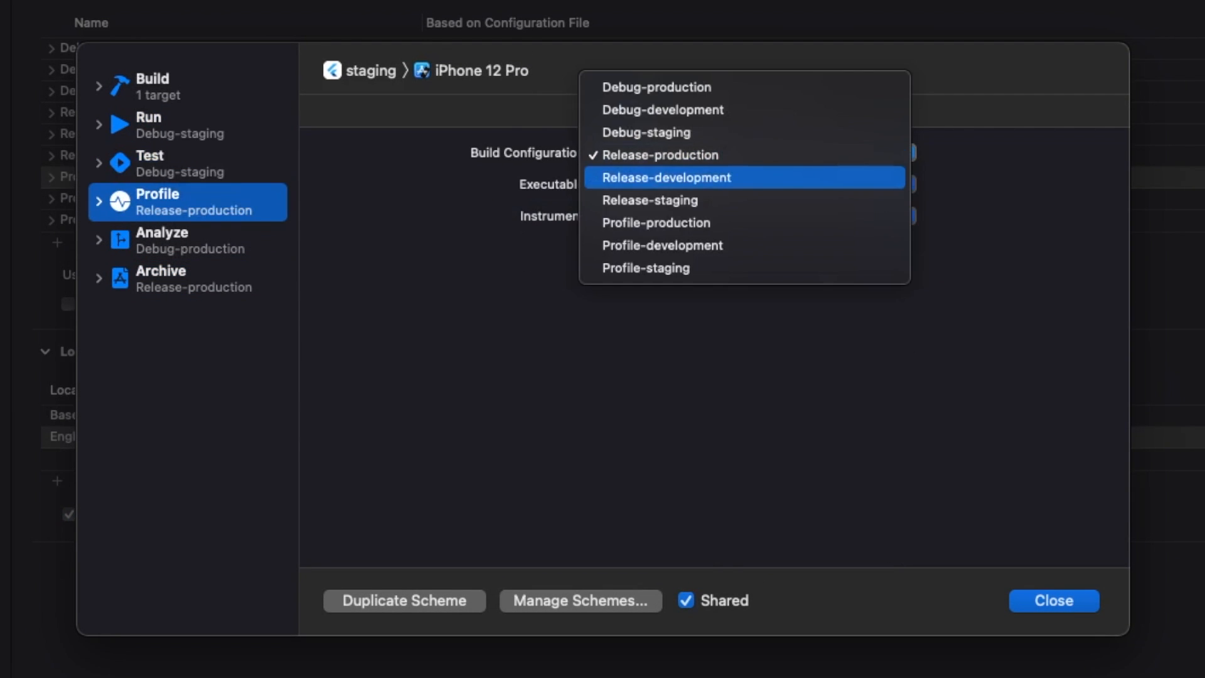
click(187, 279)
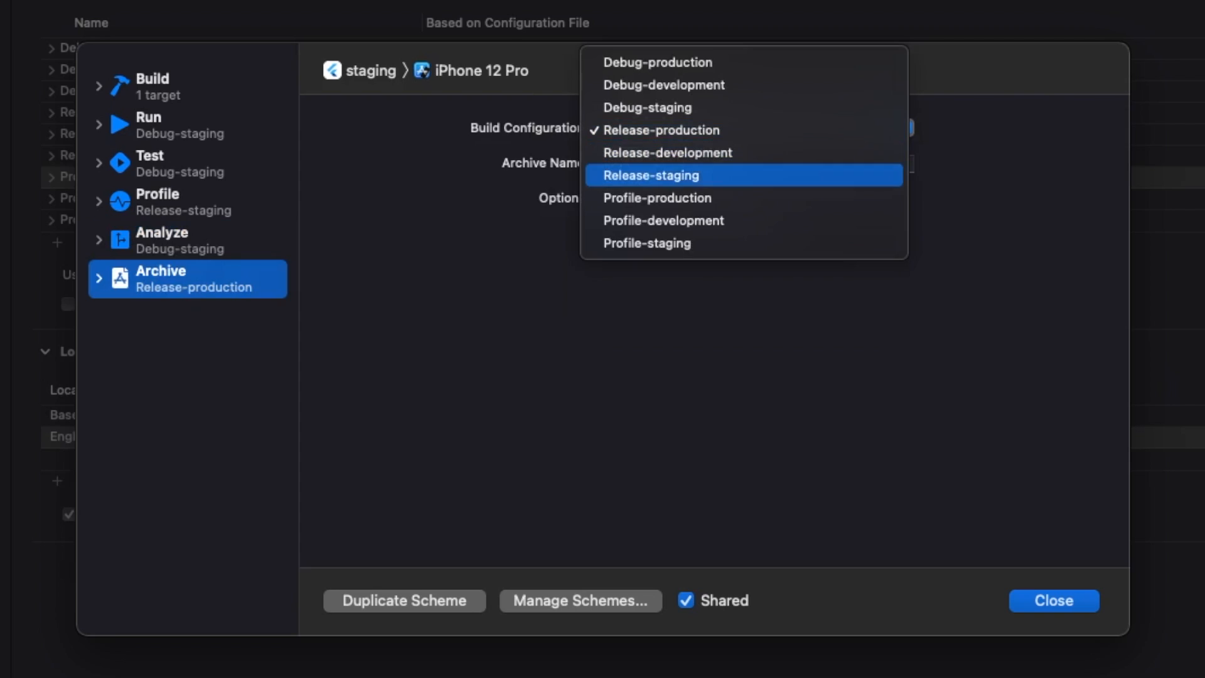
click(1053, 600)
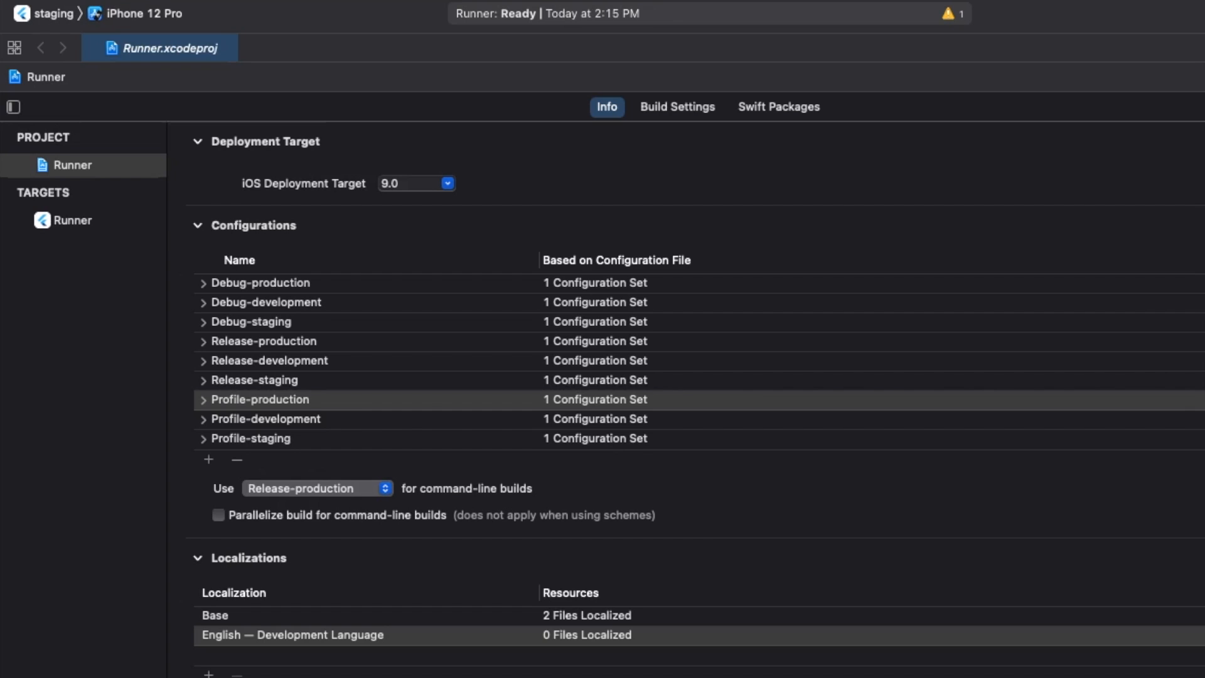
- Set the Runner target's Product Bundle Identifier per configuration, adding .dev and .stg suffixes
click(72, 220)
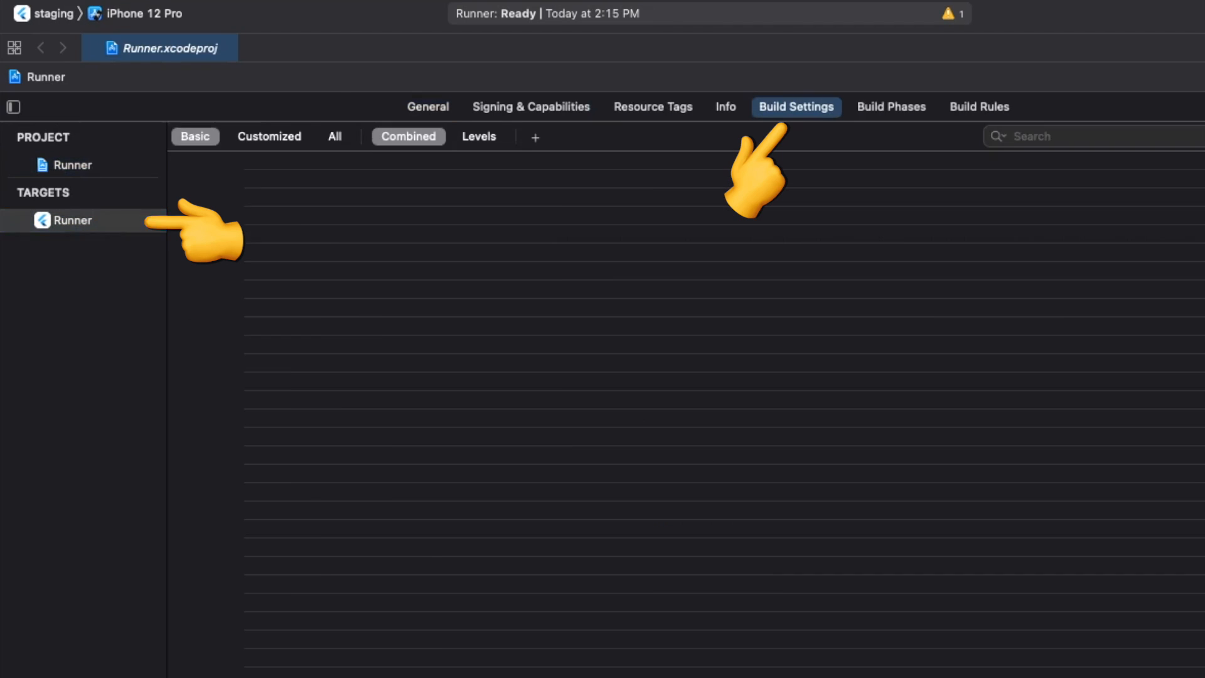
click(334, 137)
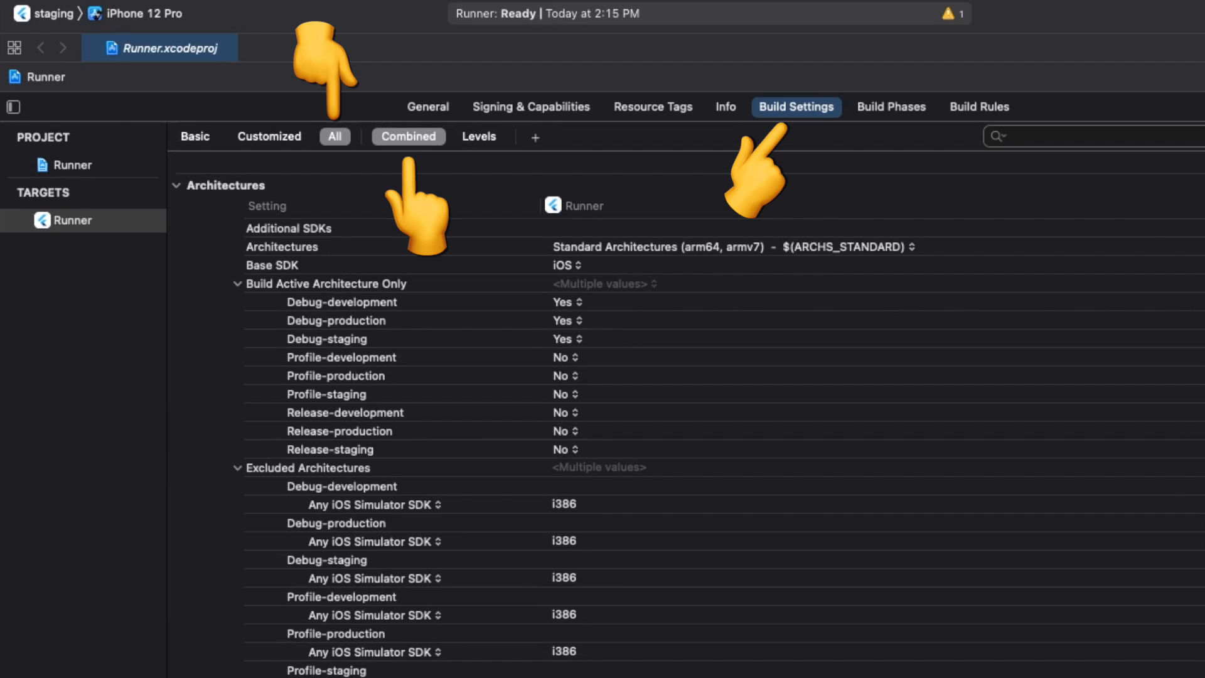
text(bundle id)
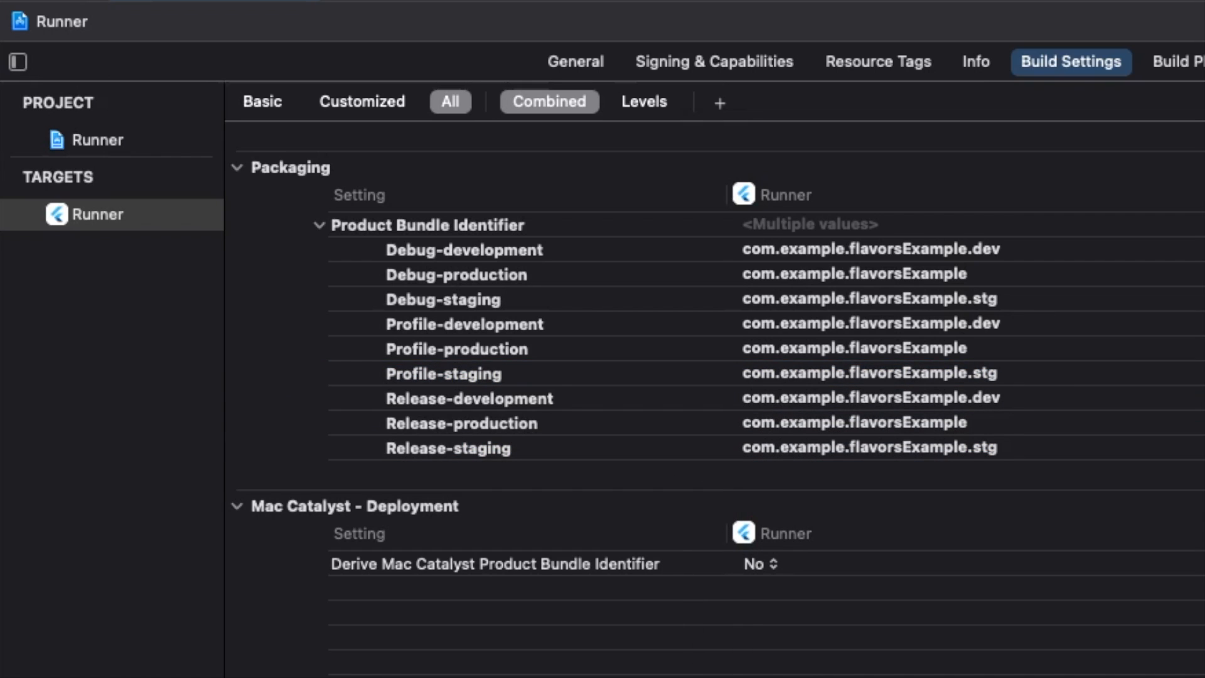
click(719, 102)
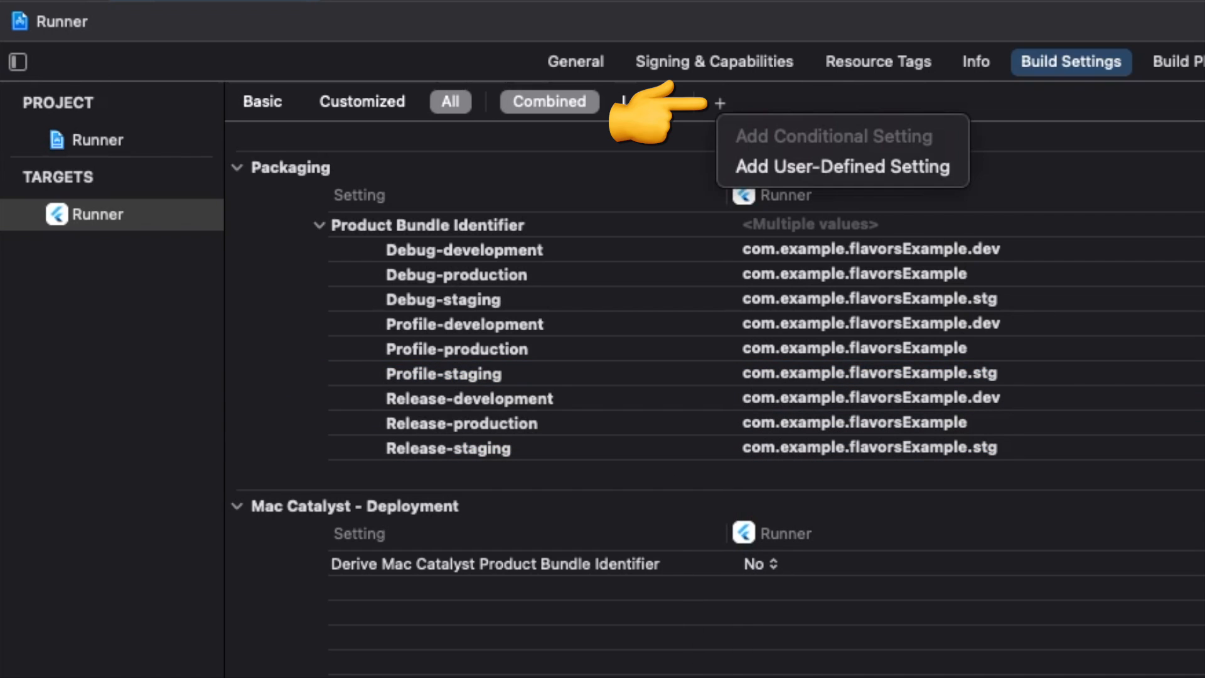
- Add the APP_DISPLAY_NAME build setting and an Info.plist Bundle display name = $(APP_DISPLAY_NAME)
click(842, 166)
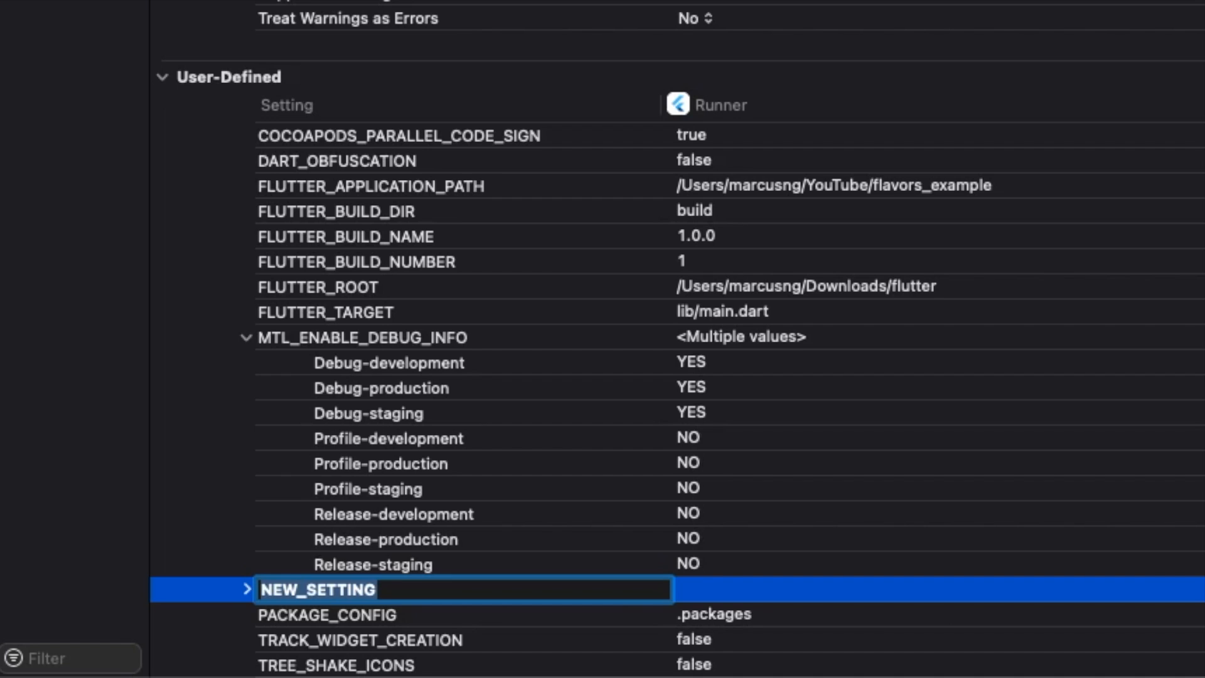
text(APP_DISPLAY_NAME)
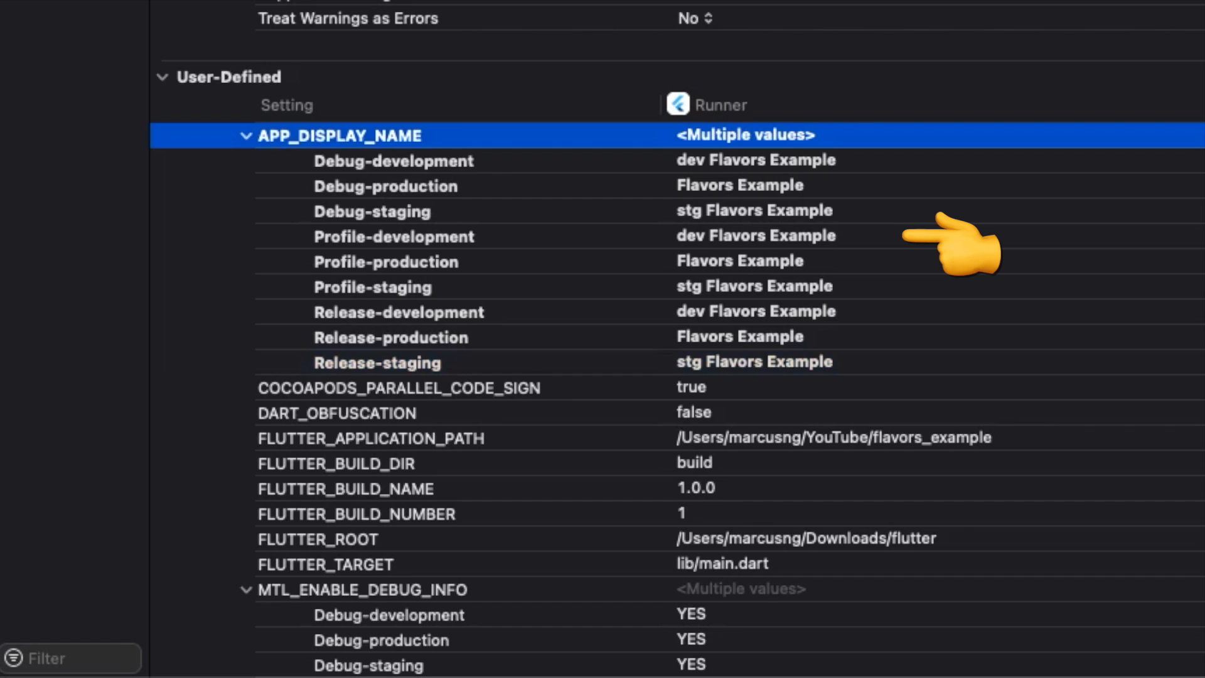
click(123, 398)
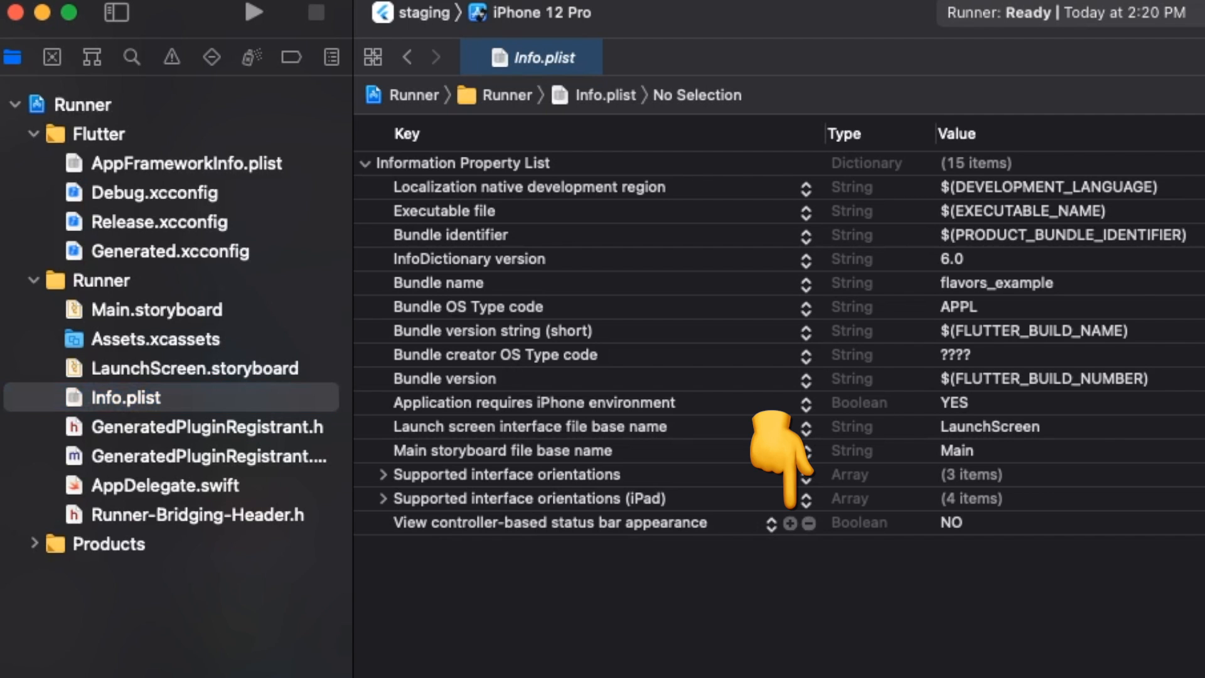
text(CFB)
text($)
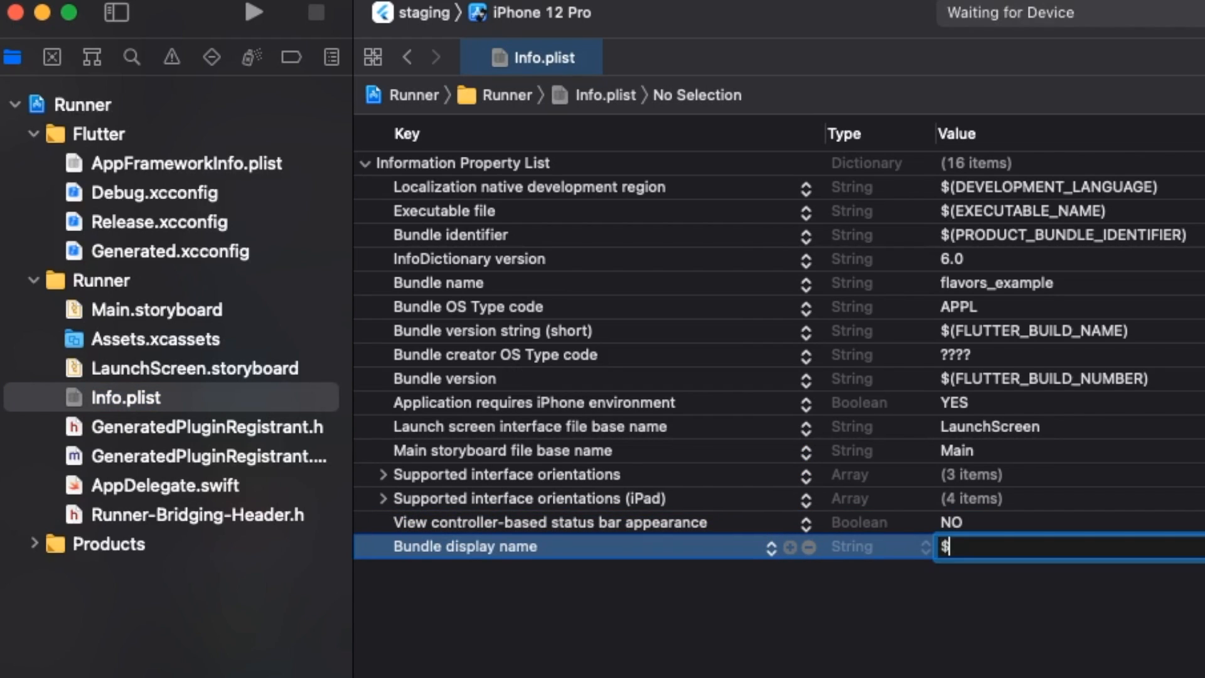
text((APP_DISPLAY_NAME))
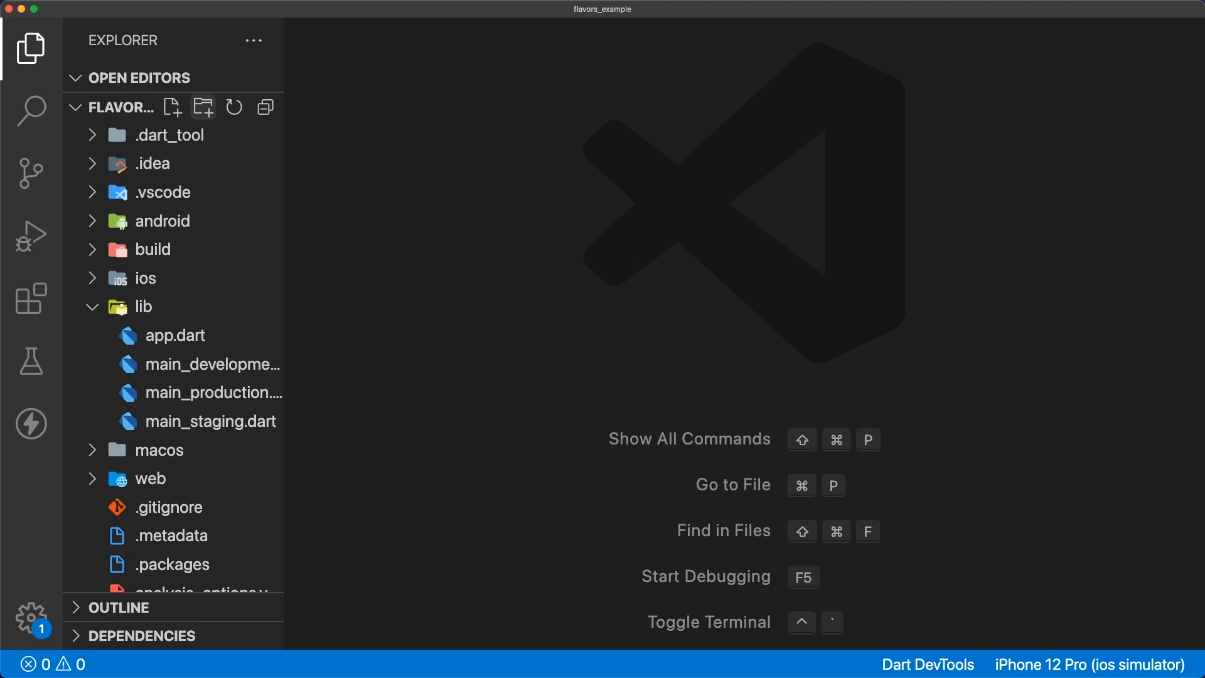
- Check the flavor icons in assets/icons, then add flutter_launcher_icons ^0.9.2 to pubspec.yaml and save
click(203, 107)
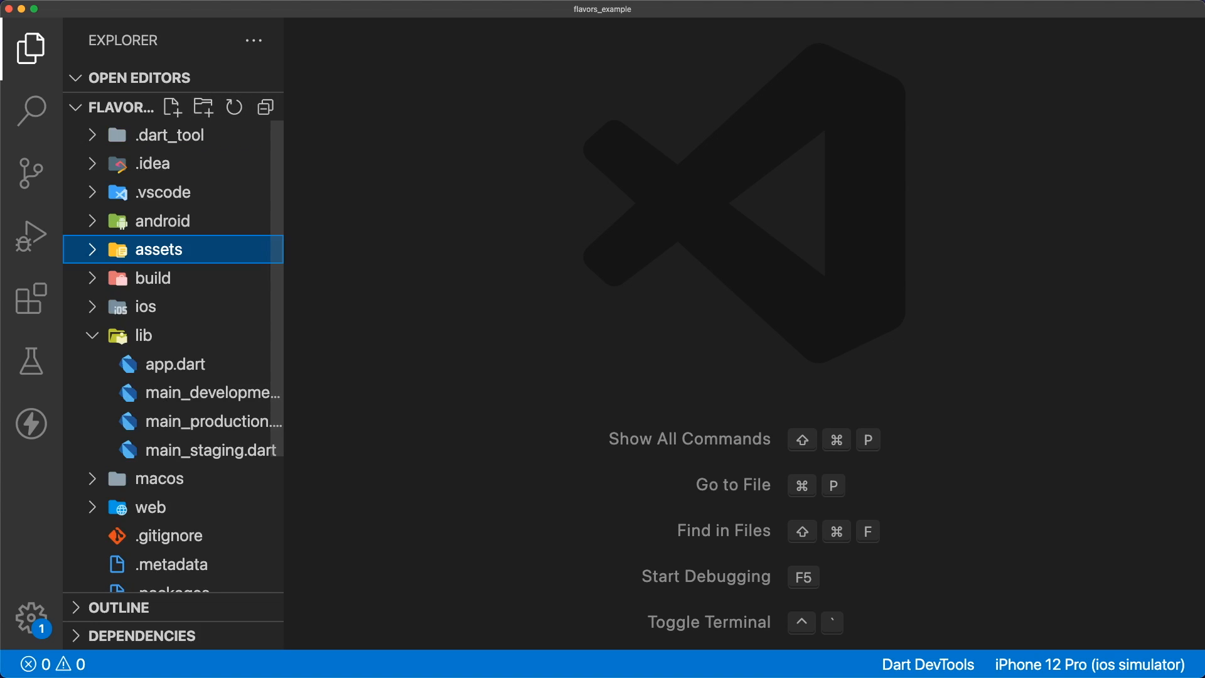
click(158, 249)
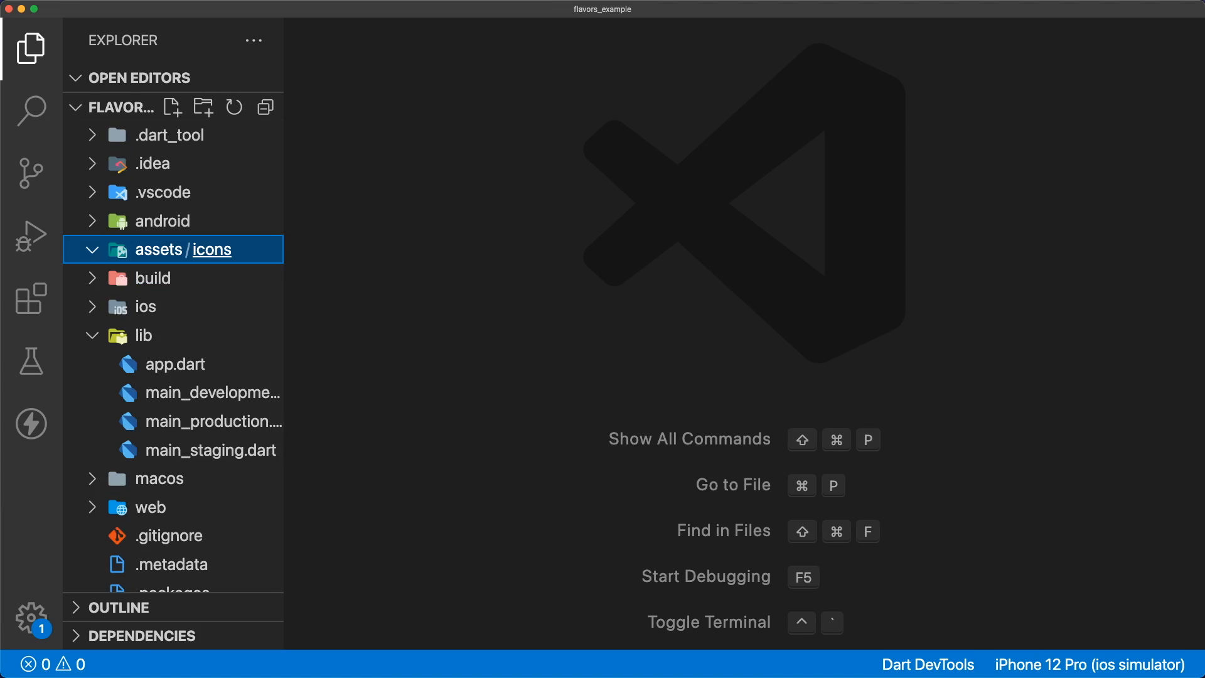
click(202, 249)
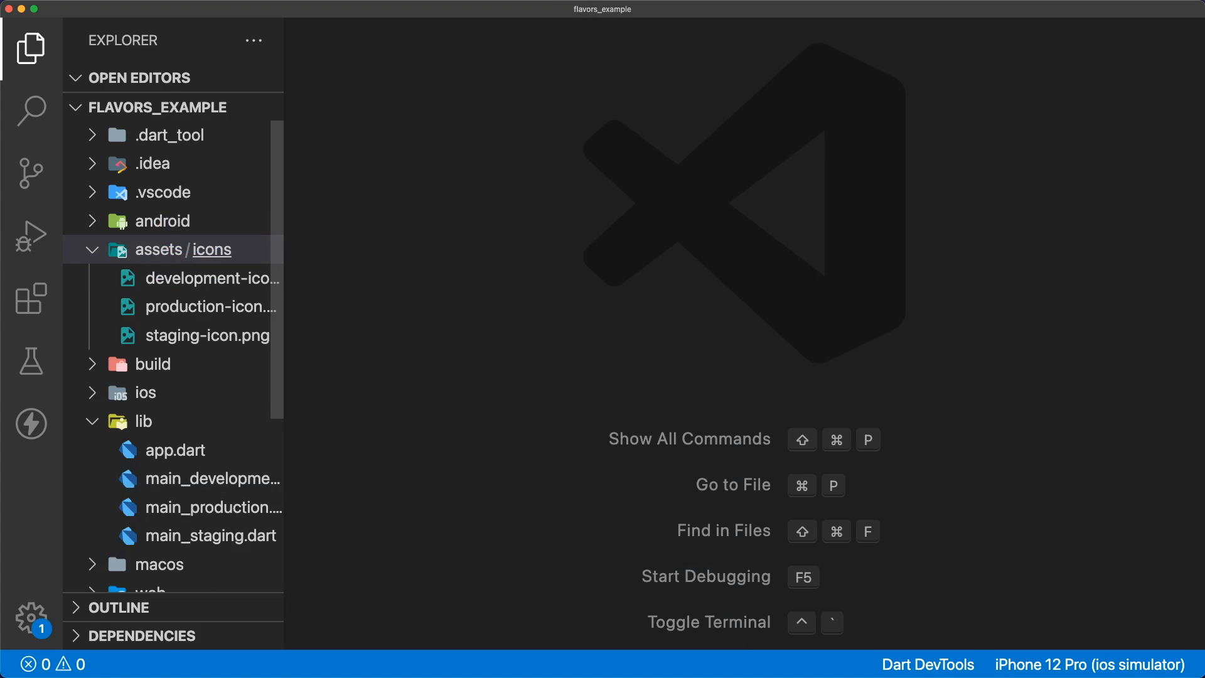
click(215, 306)
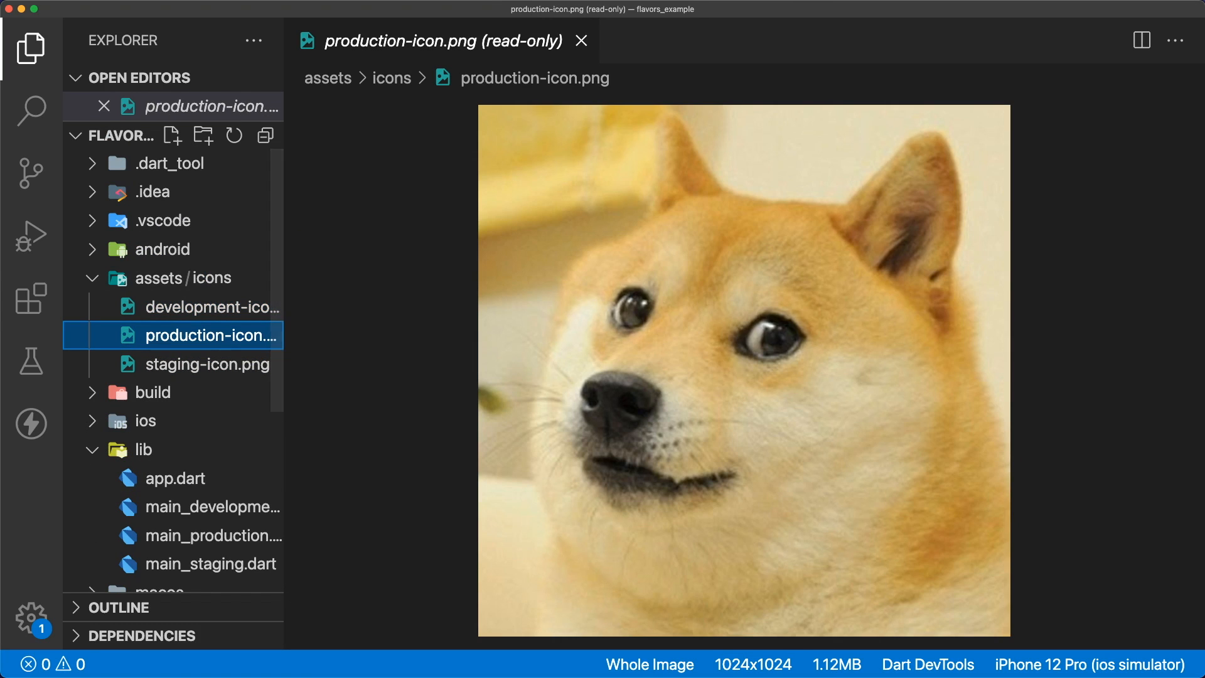
click(179, 548)
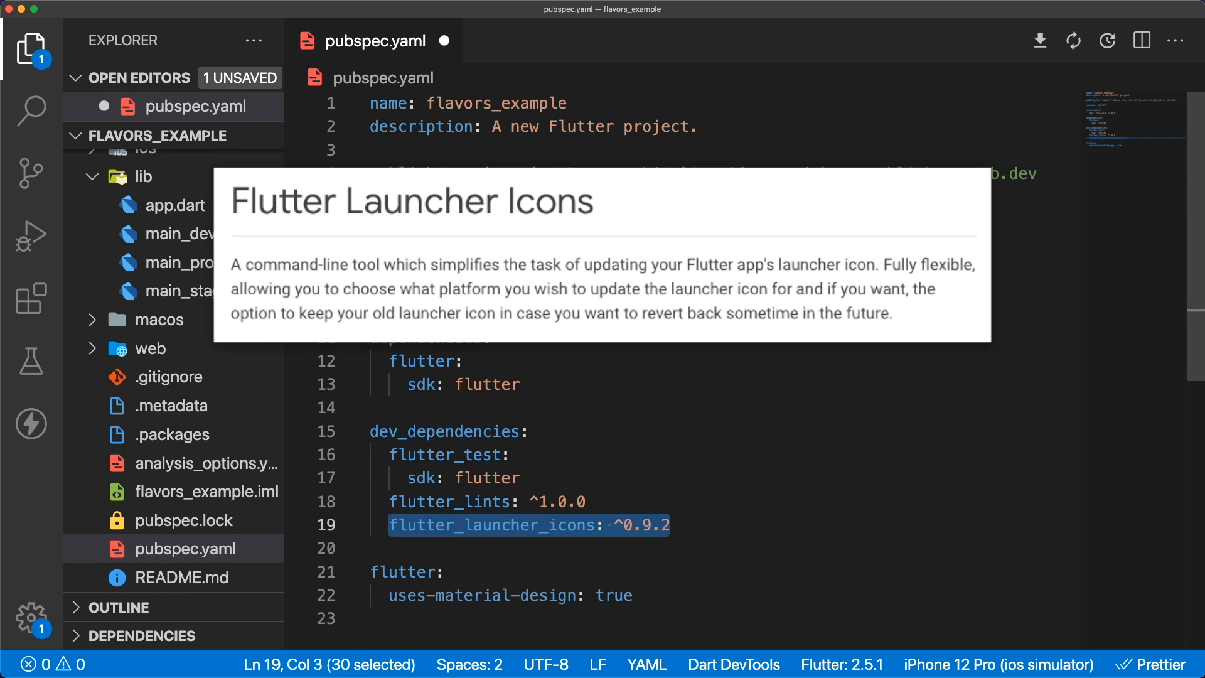
key(cmd+s)
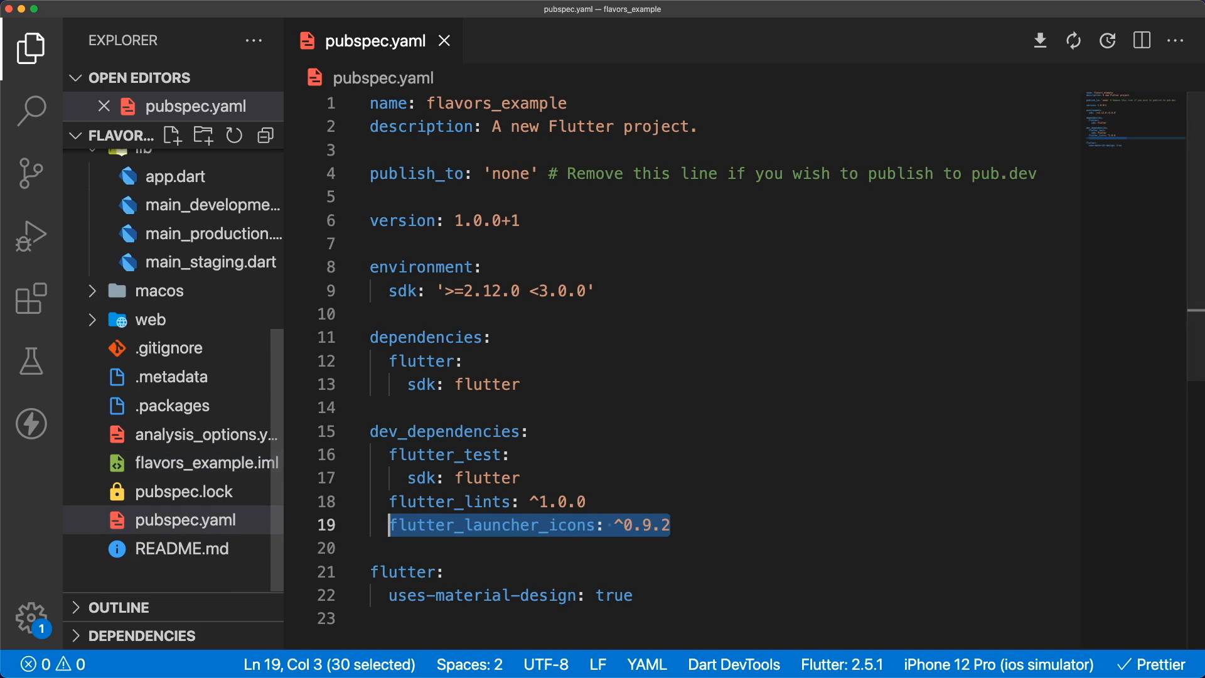
- Create the three flavor flutter_launcher_icons YAML files, each pointing to its icon, and open a terminal
click(172, 135)
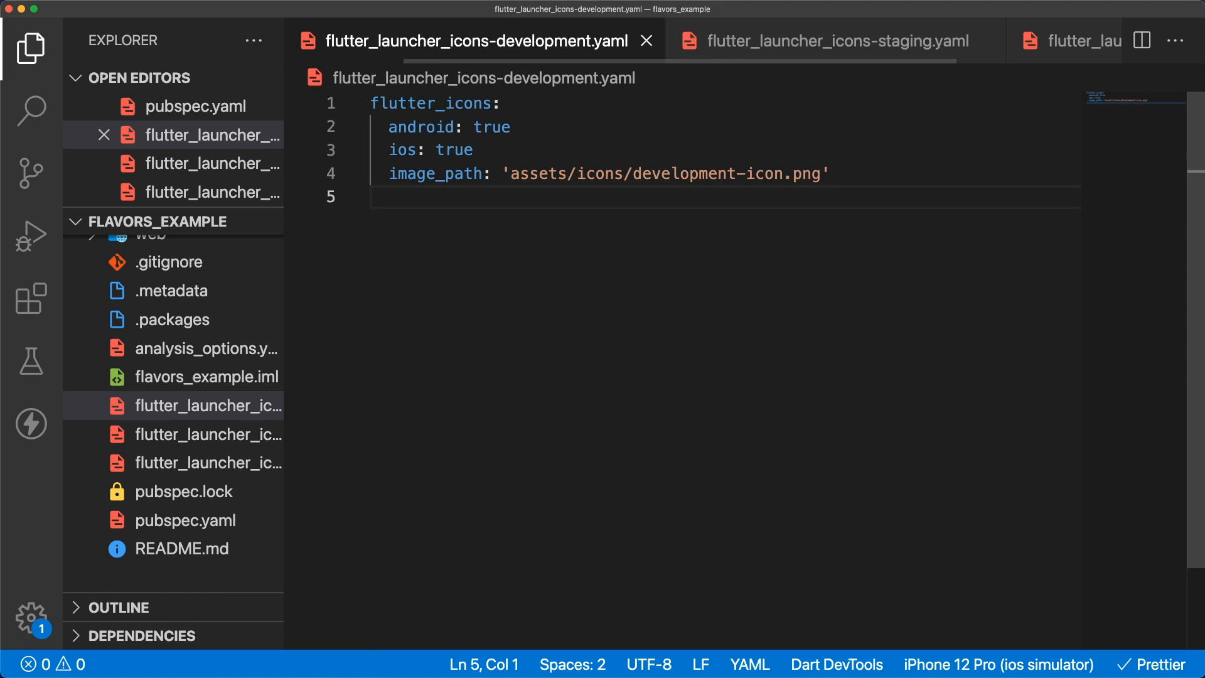
click(823, 41)
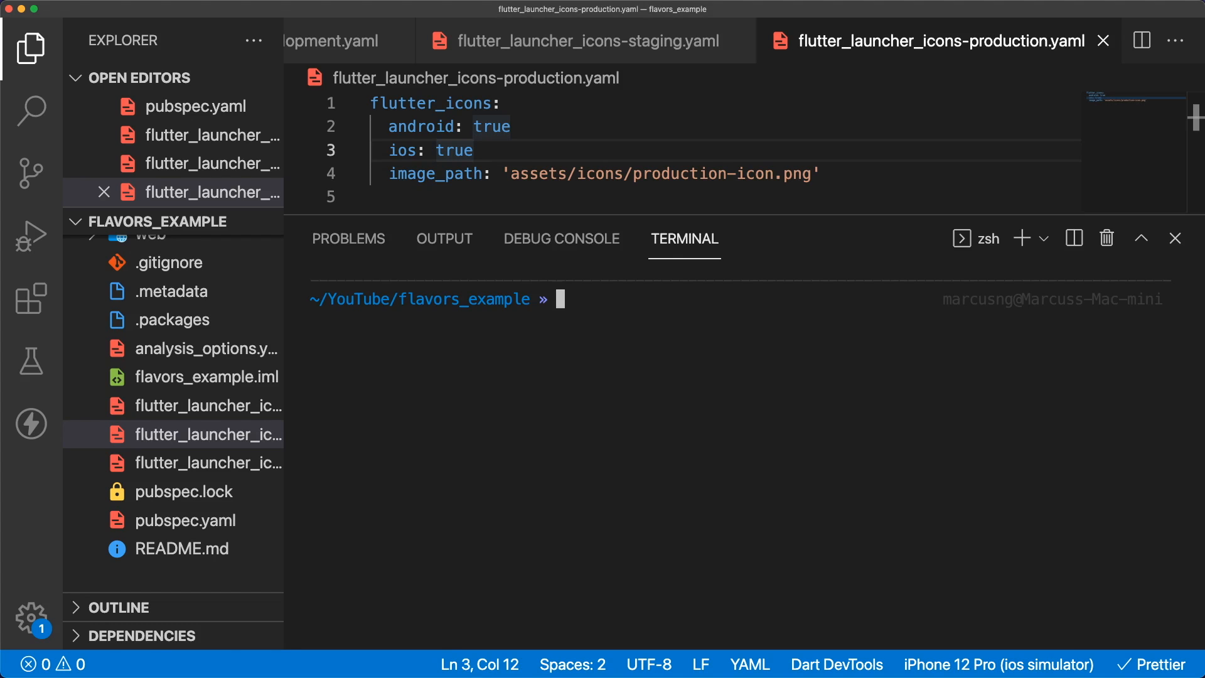
- Generate flavor launcher icons via flutter_launcher_icons:main -f and add remove_alpha_ios: true
text(flutter pub run flutter_launcher_icons:main -f flutter_launcher_icons)
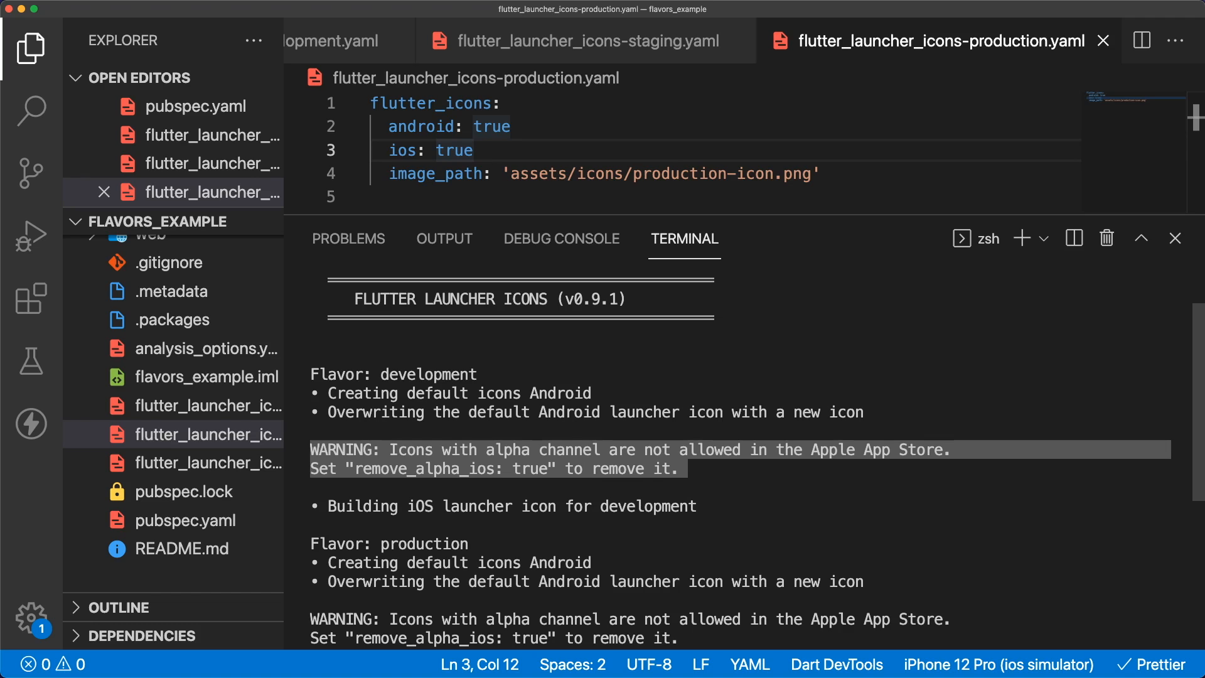
text(remove_alpha_ios: true)
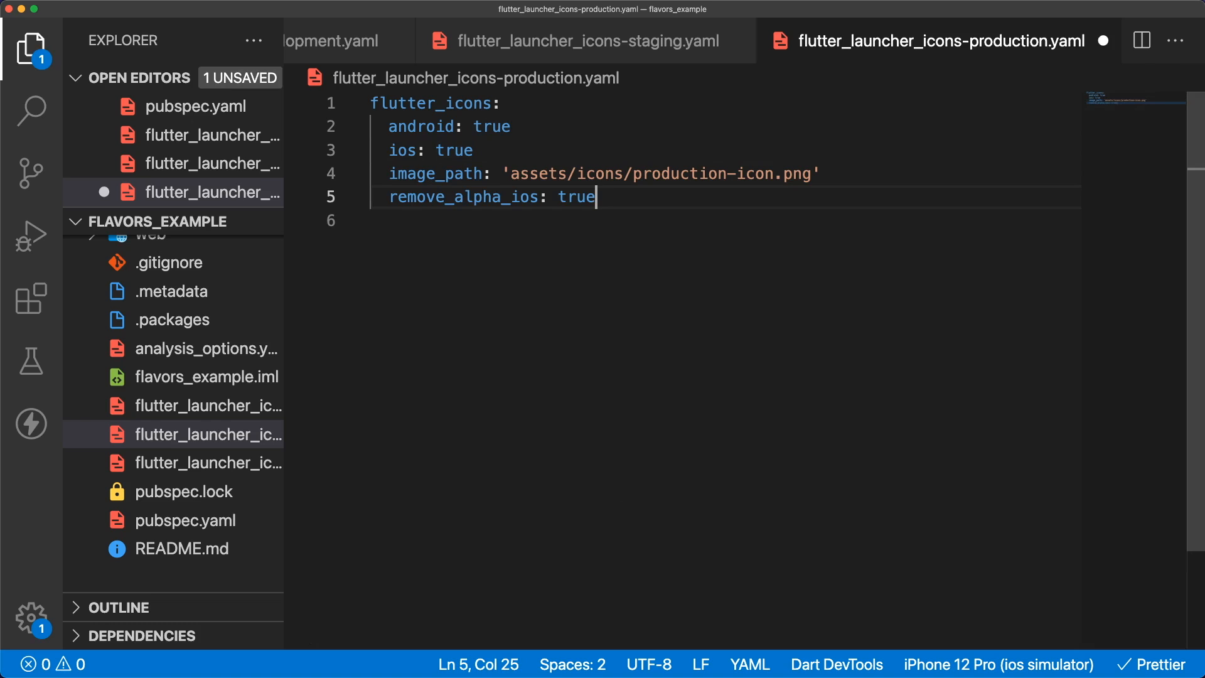
click(584, 41)
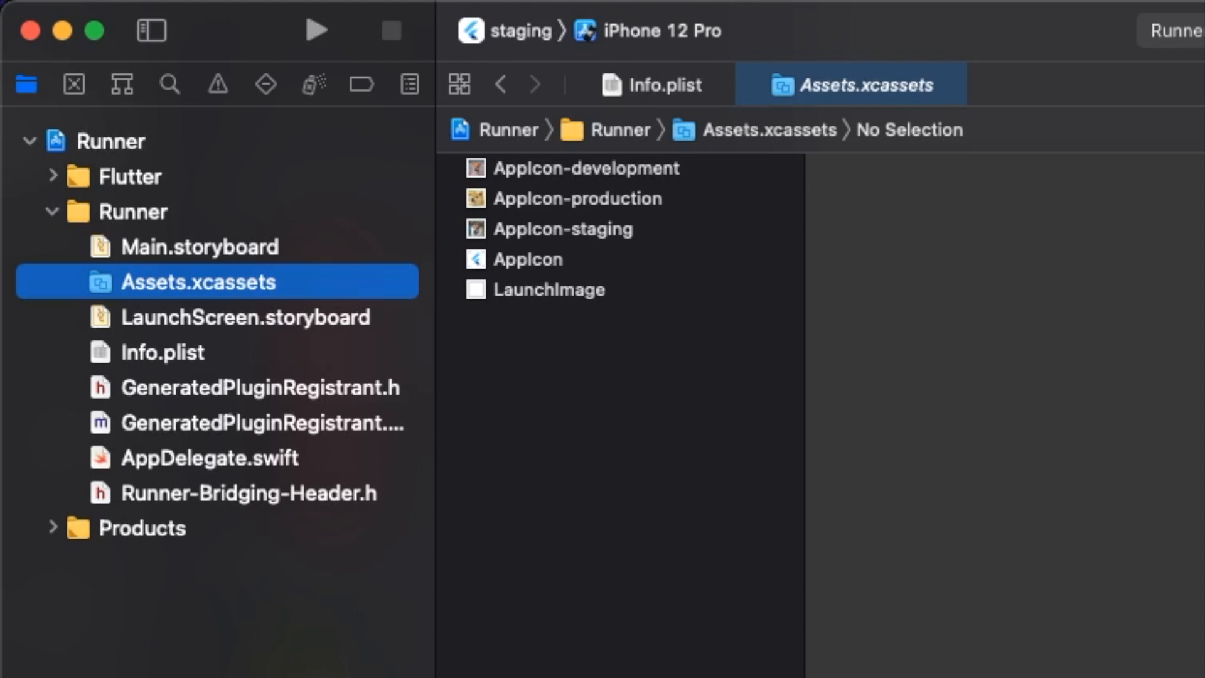
- Point each configuration's Asset Catalog App Icon Set Name to its AppIcon-development/staging/production set
click(564, 229)
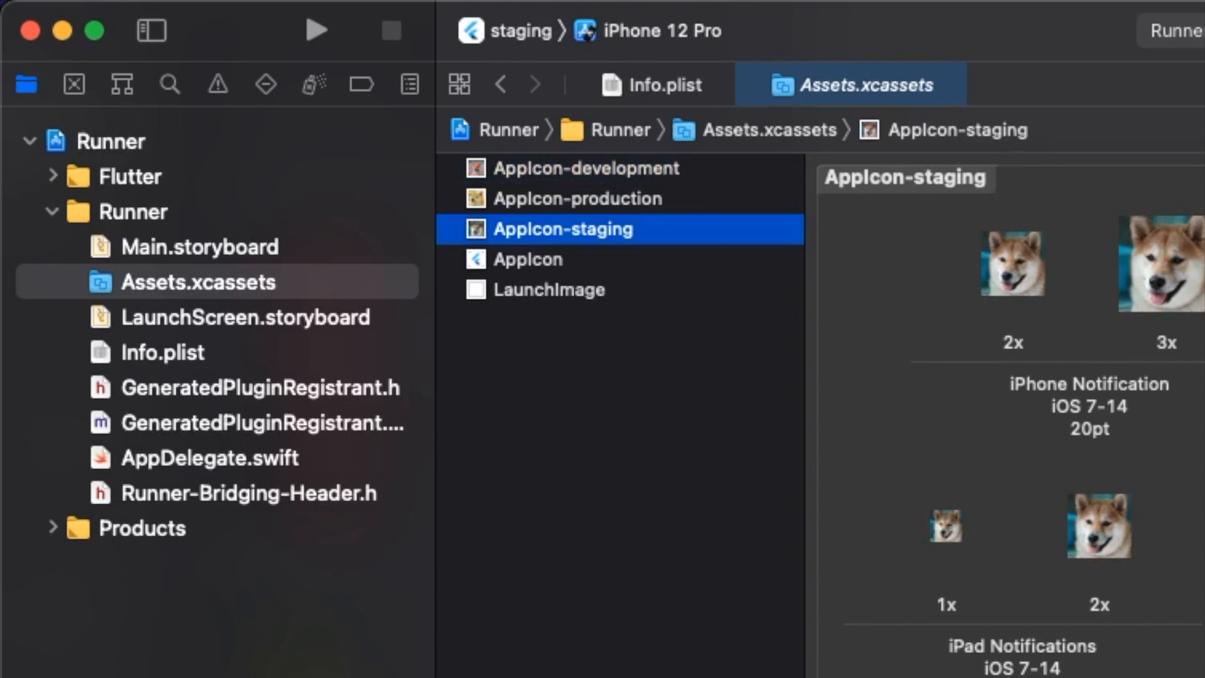
click(576, 199)
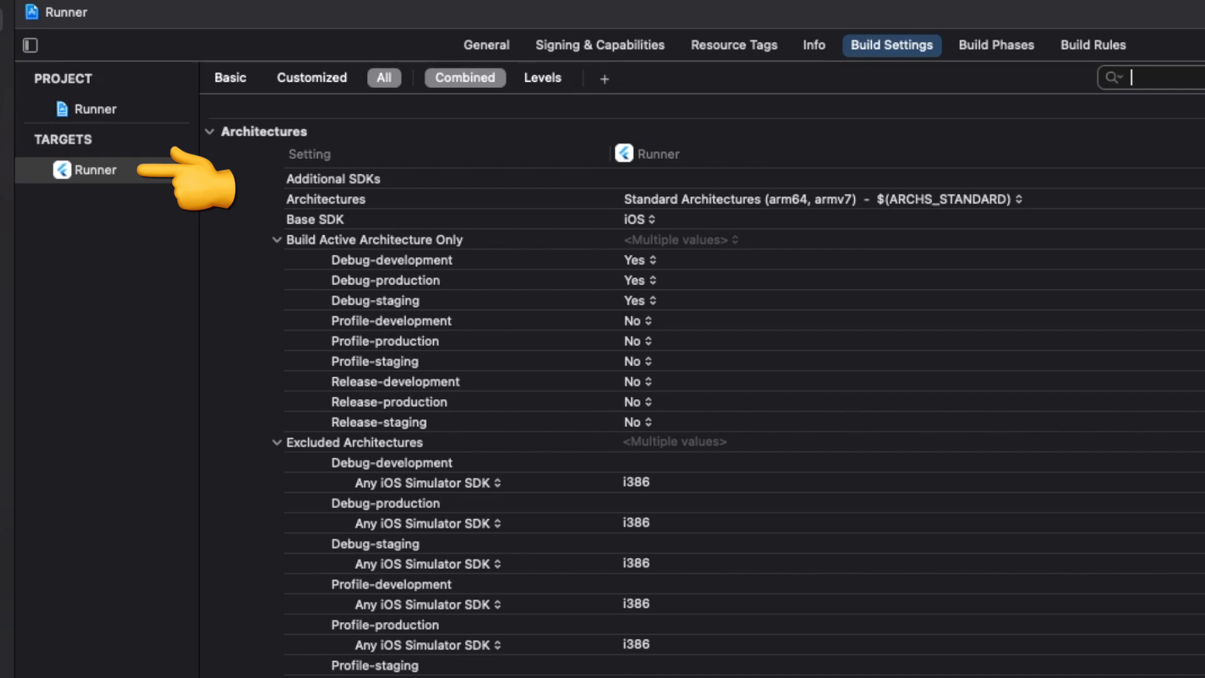
text(asset)
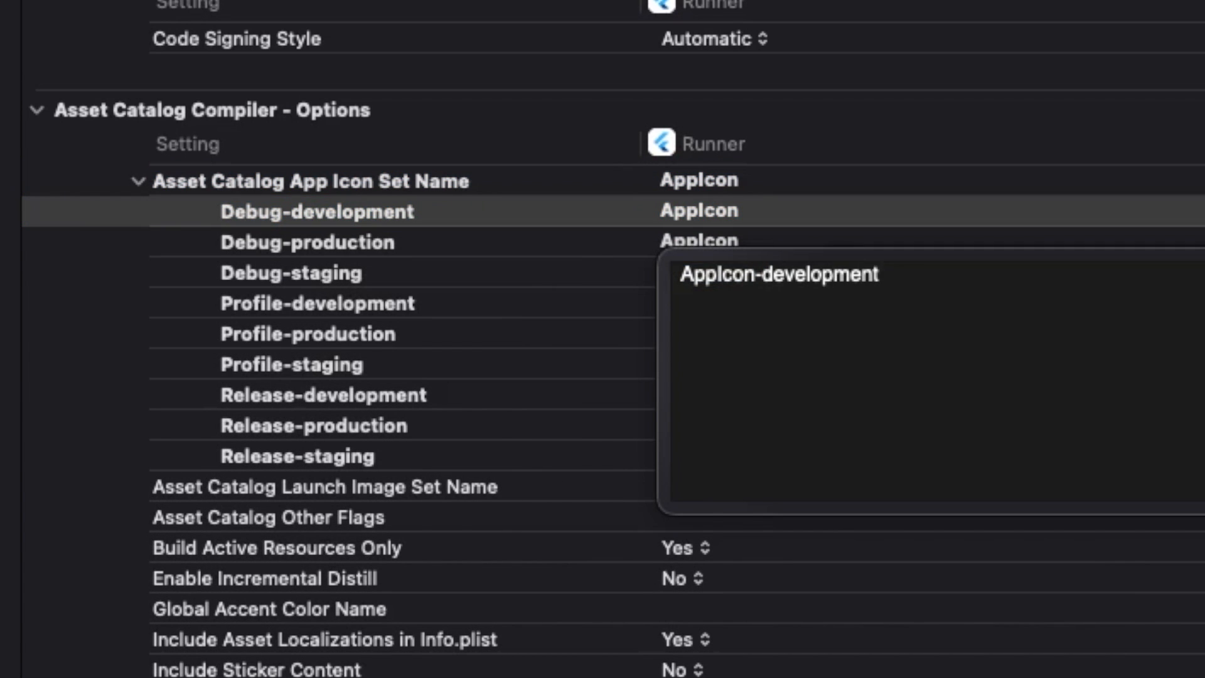
text(AppIcon-p)
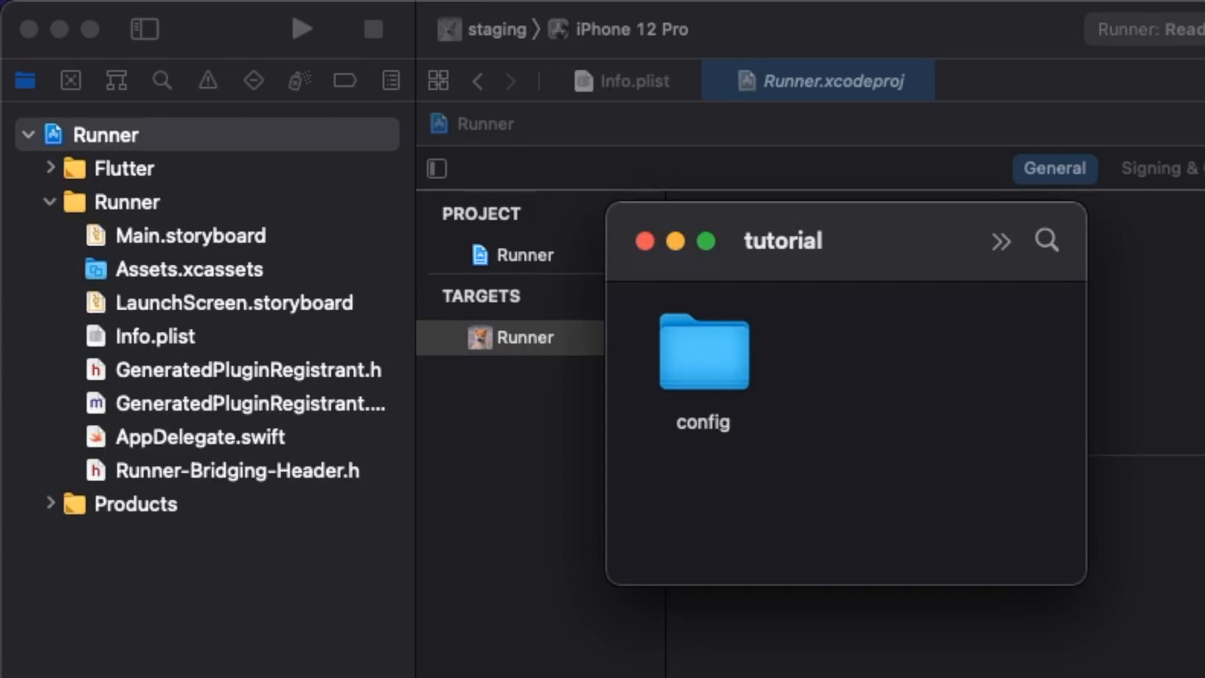
- Drag the config folder into Runner as a copied folder reference for the Runner target
click(701, 353)
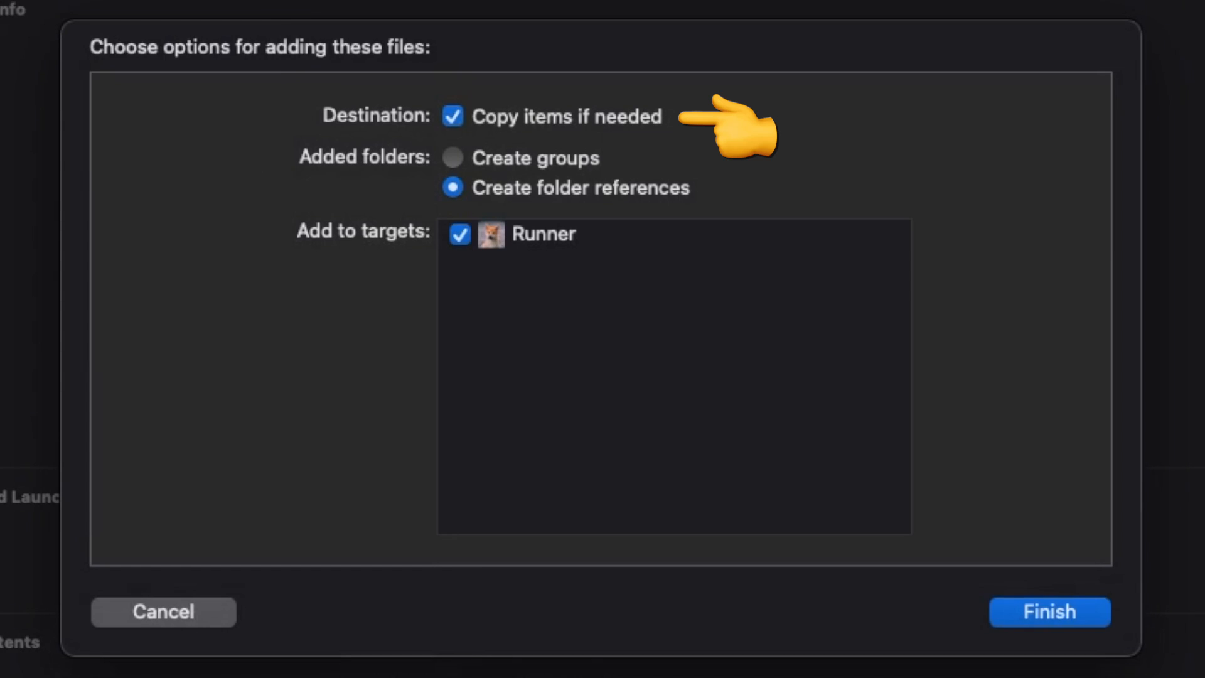
click(1047, 612)
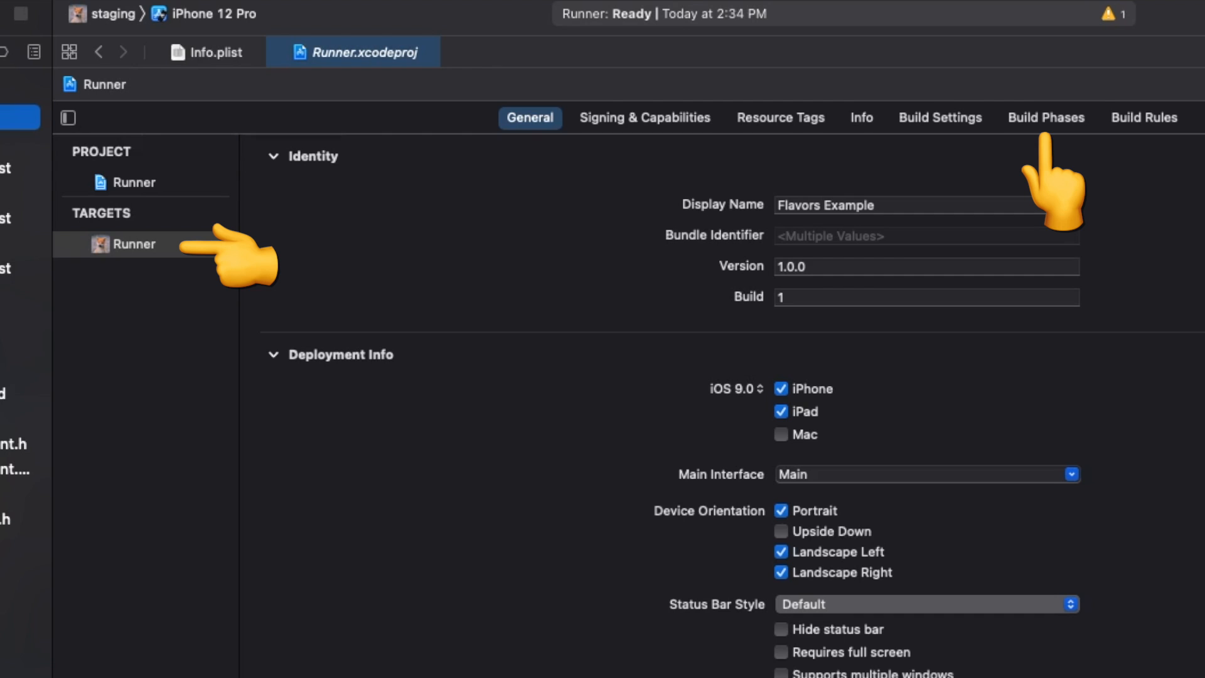
- Add a run script phase named 'Copy GoogleService-Info.plist to the correct location' with the copy script
click(1047, 118)
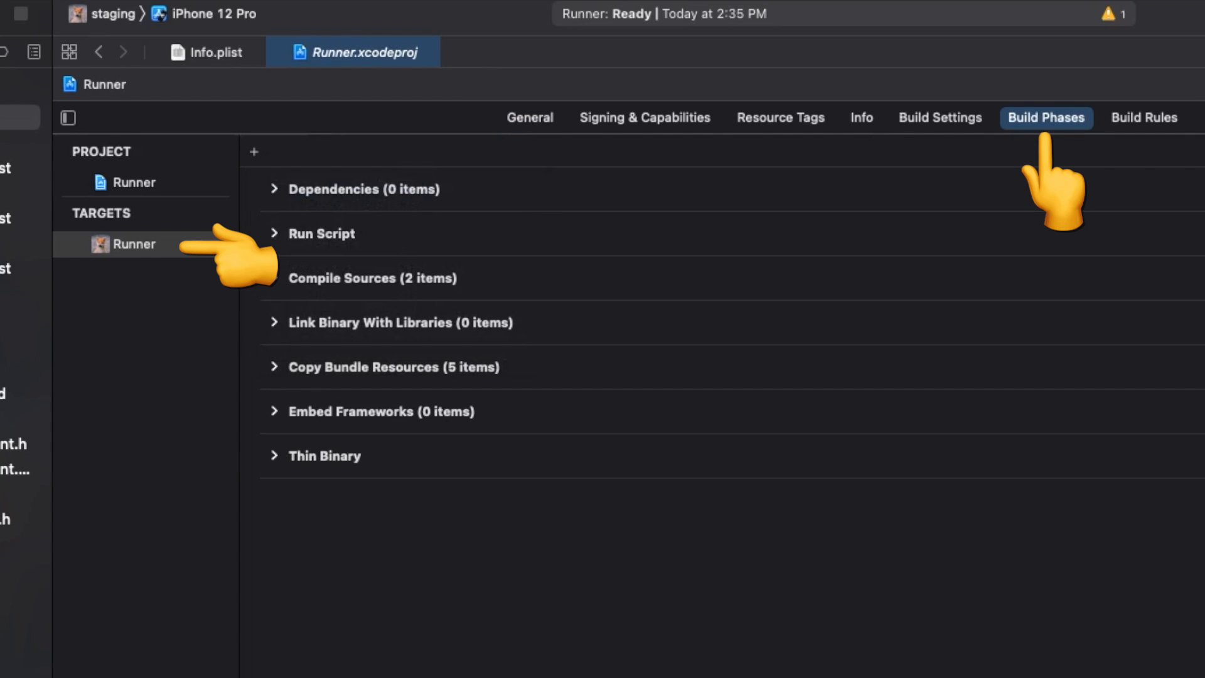
click(254, 151)
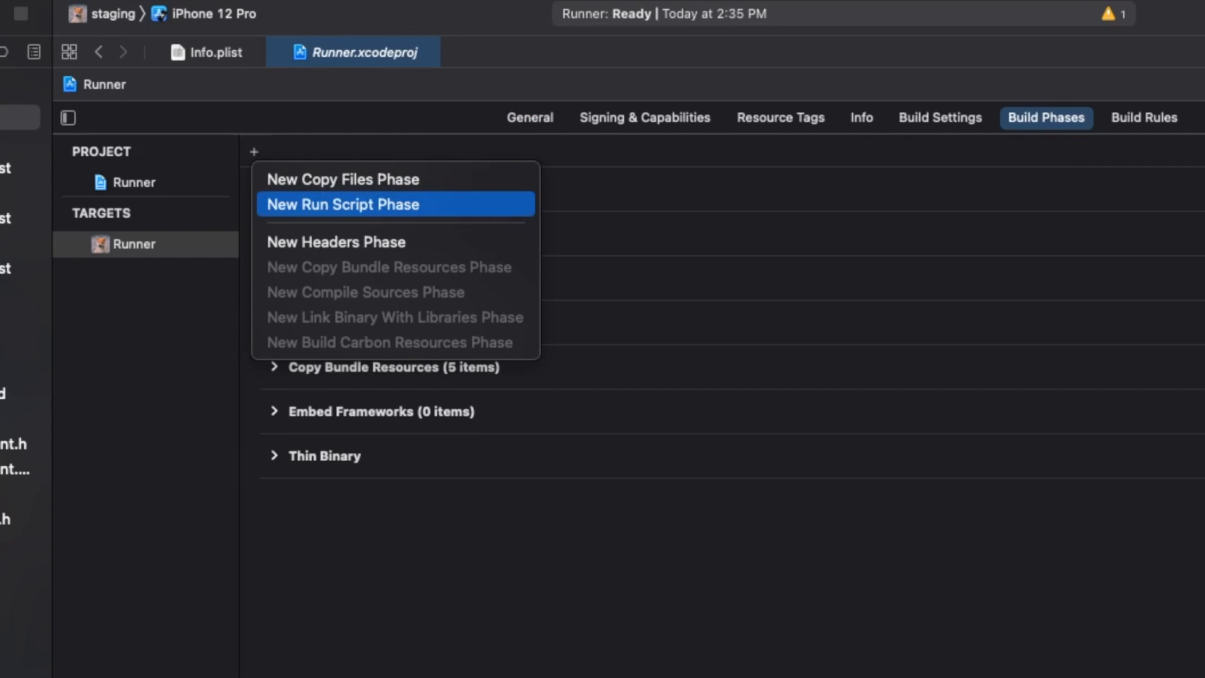
click(343, 178)
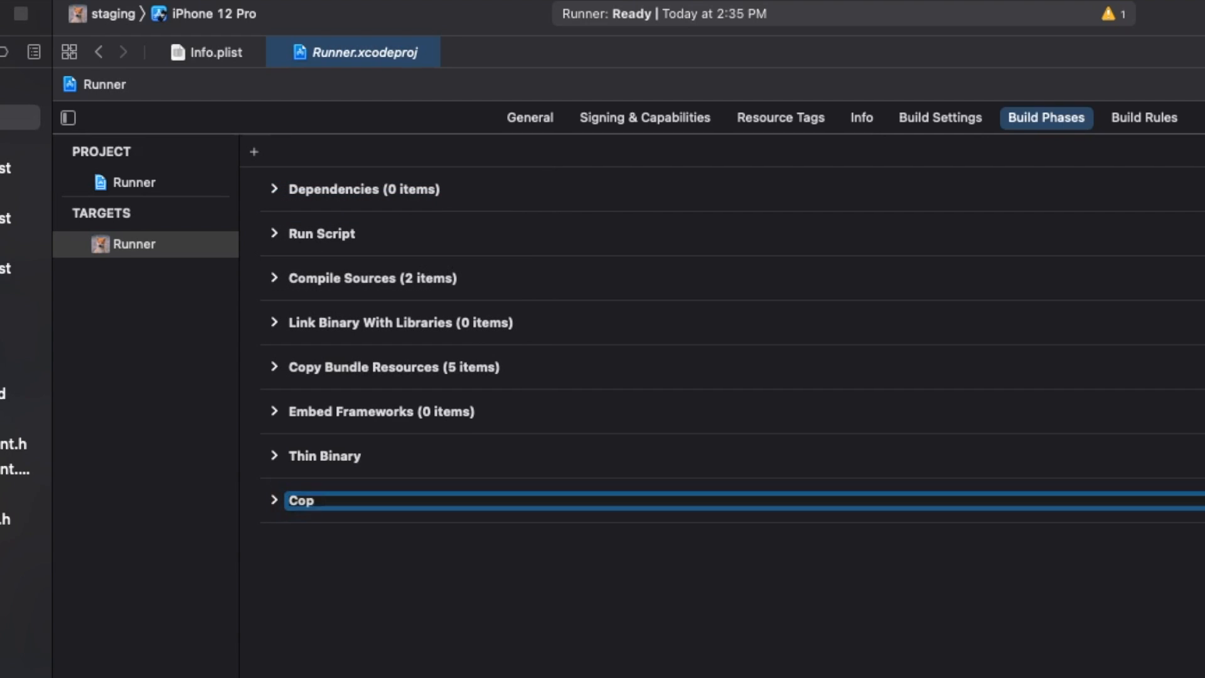
text(Copy GoogleService-Info.plist to the correct location)
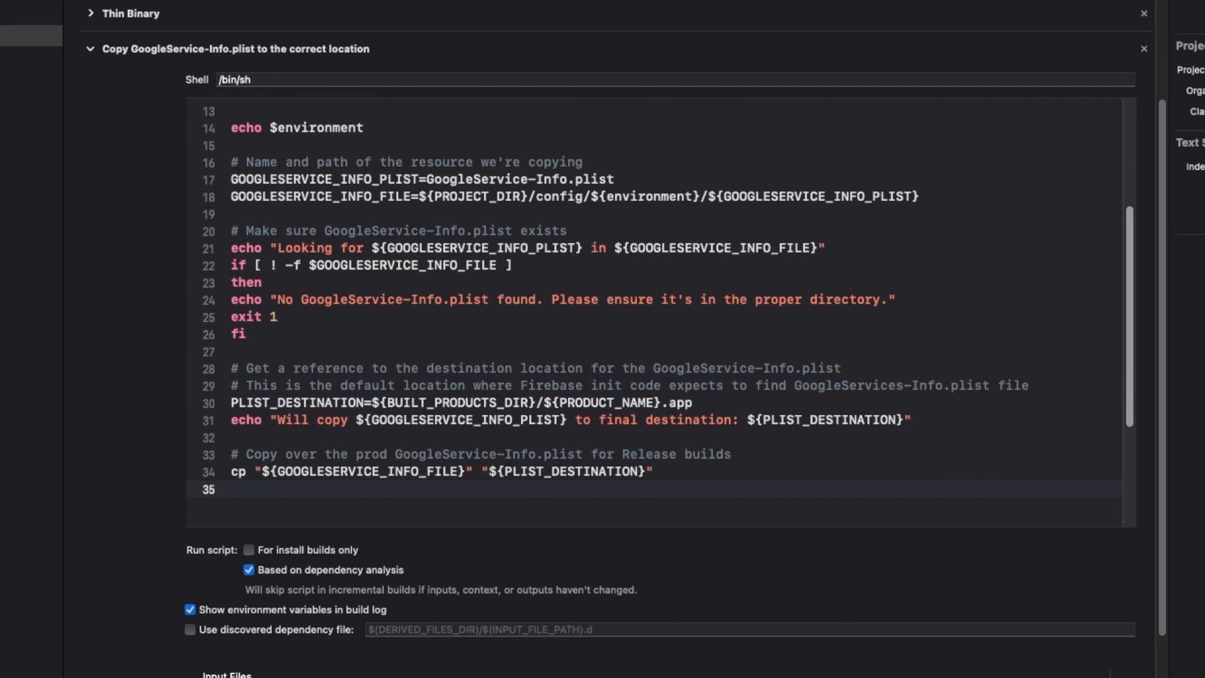
click(233, 490)
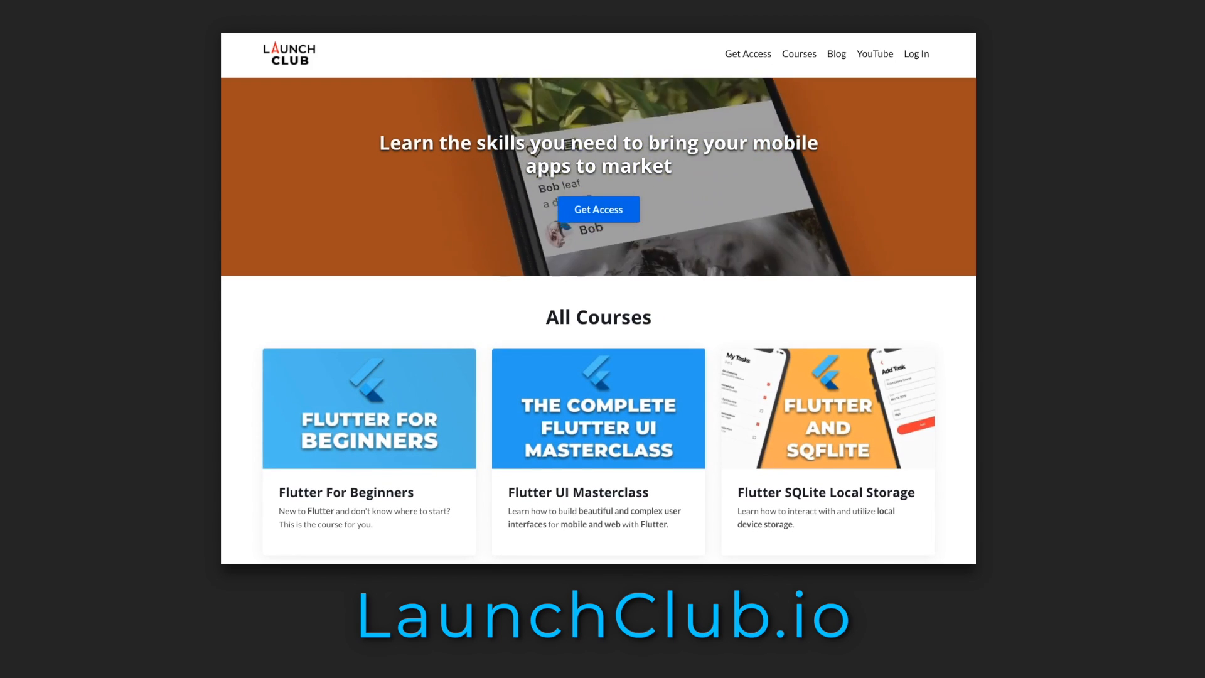
scroll(down, 3)
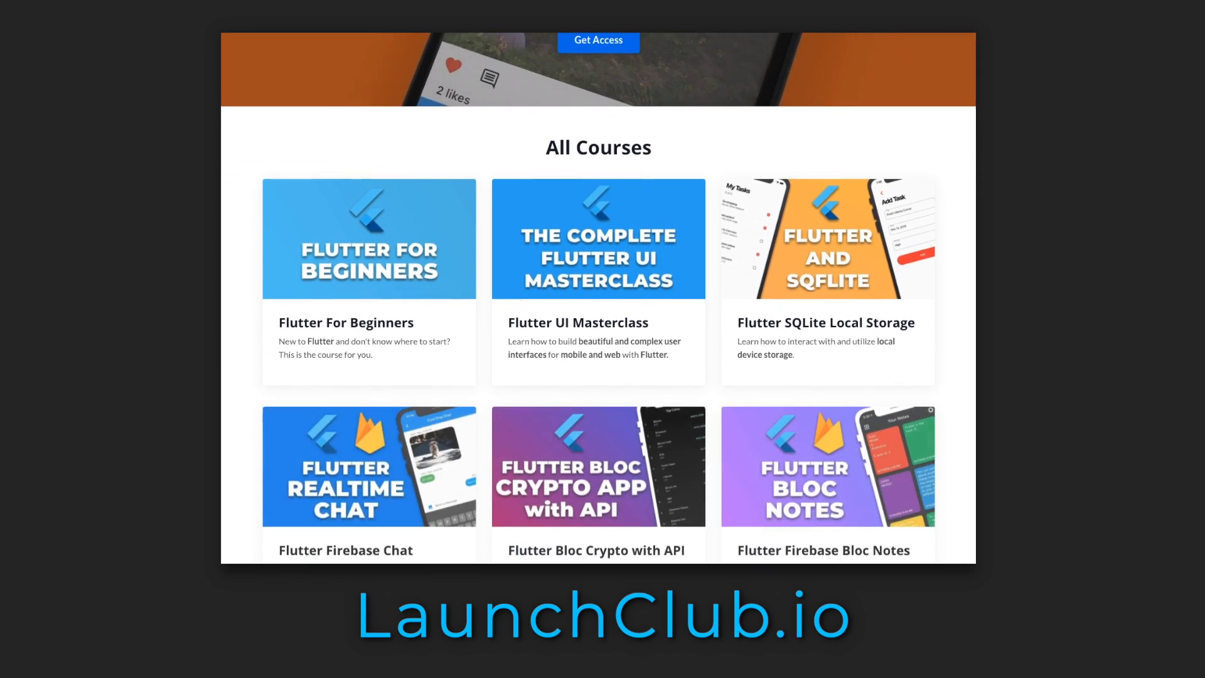